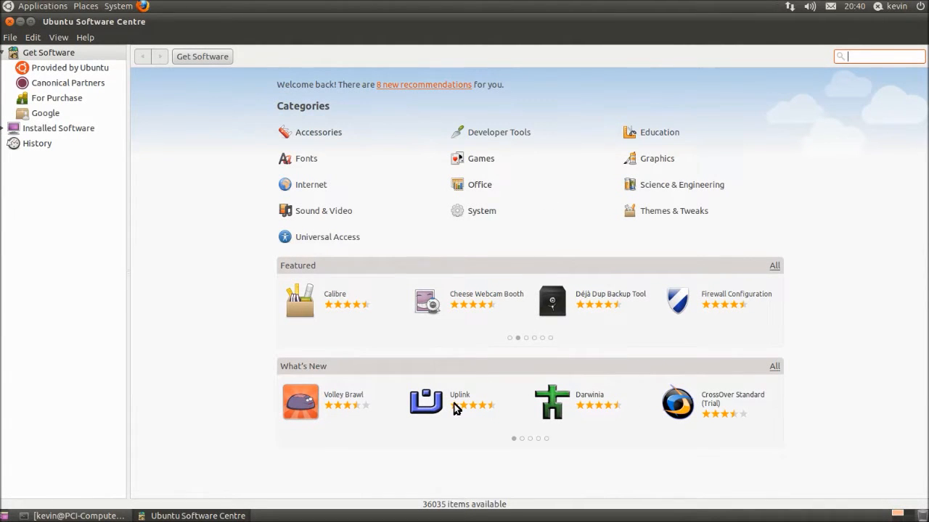
pyautogui.moveTo(583, 293)
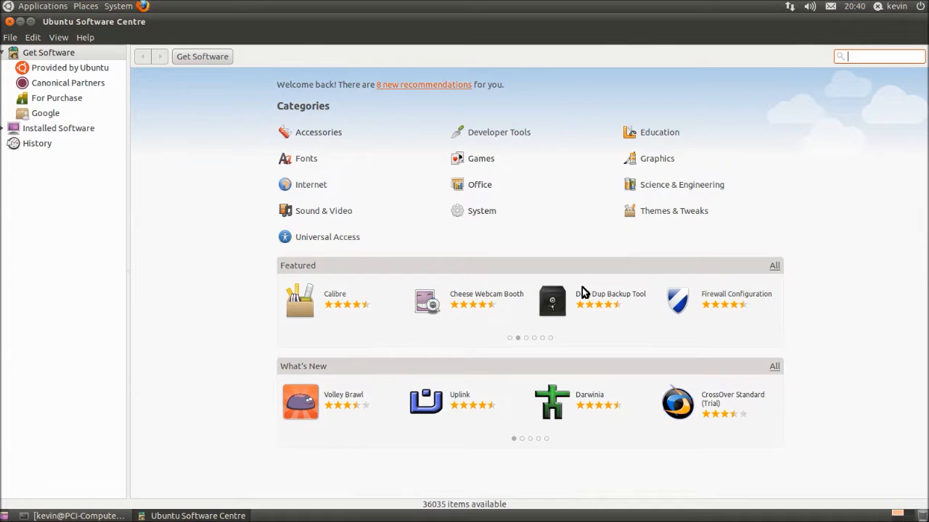
# Step: Show the Déjà Dup Backup Tool page in Ubuntu Software Centre and browse its user reviews
pyautogui.click(552, 301)
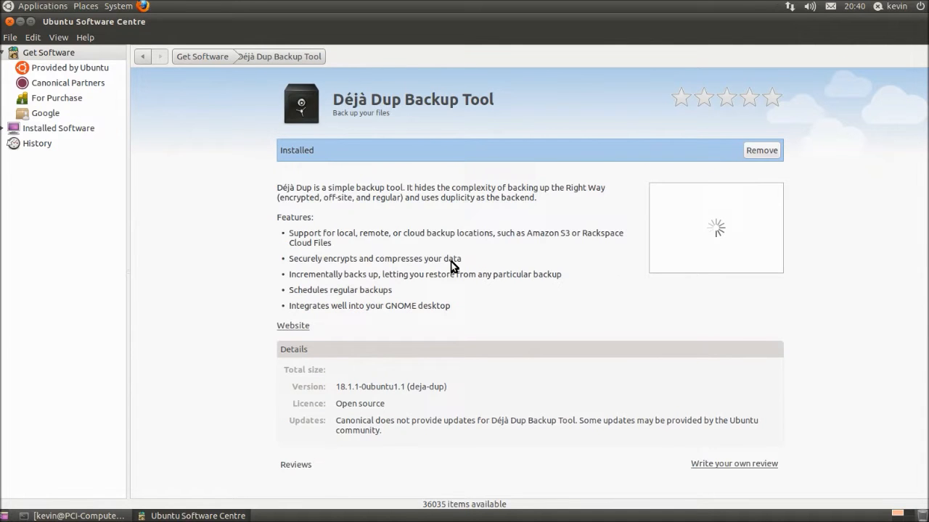
pyautogui.moveTo(249, 246)
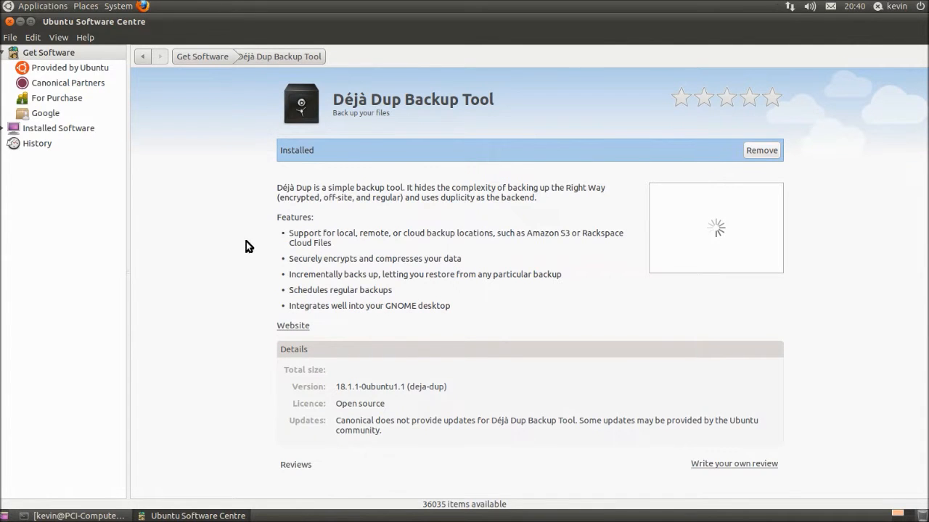
pyautogui.scroll(-3)
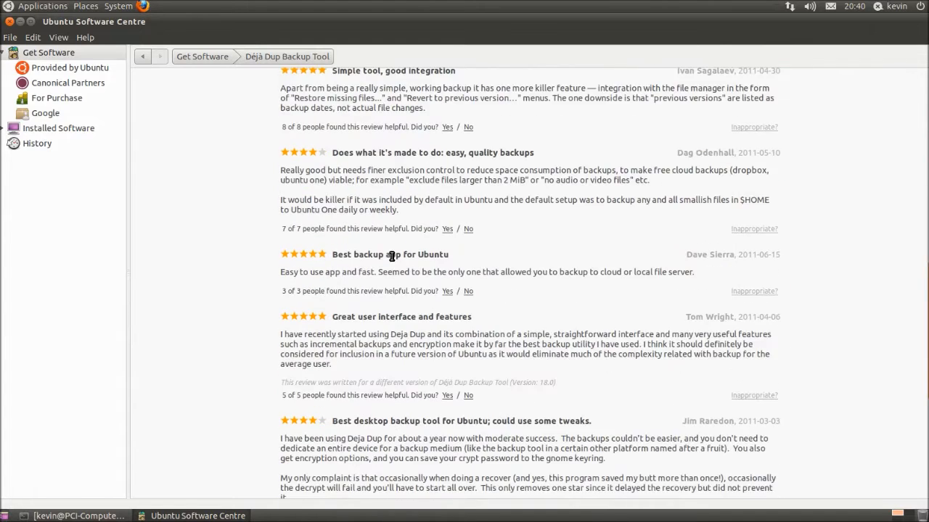
pyautogui.scroll(-3)
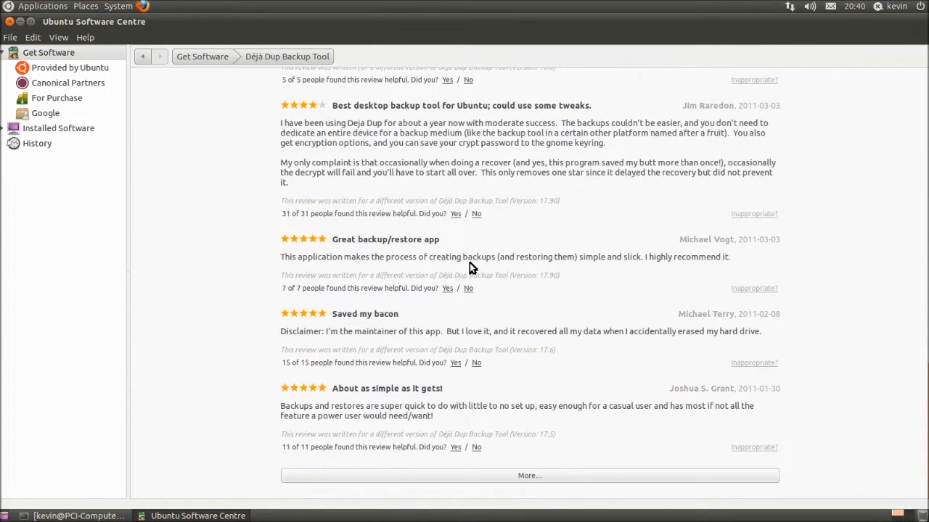
pyautogui.click(529, 475)
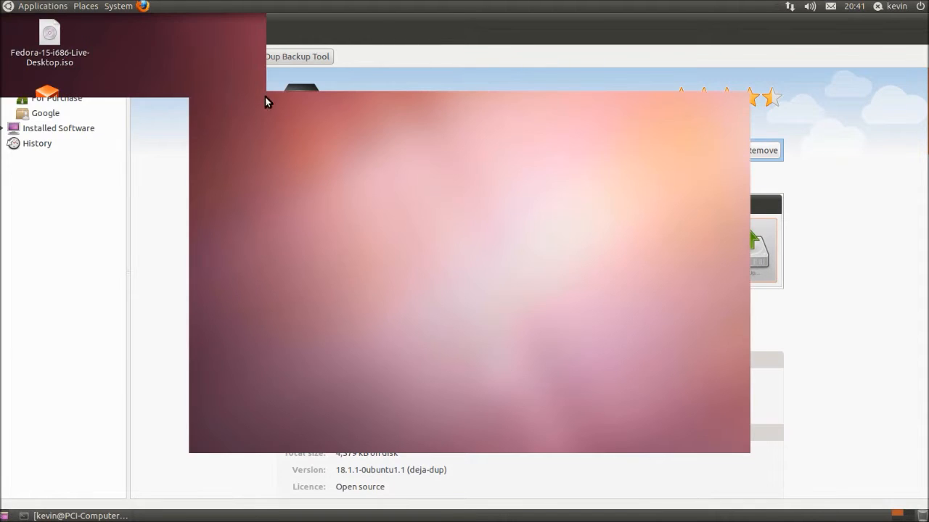
pyautogui.moveTo(366, 279)
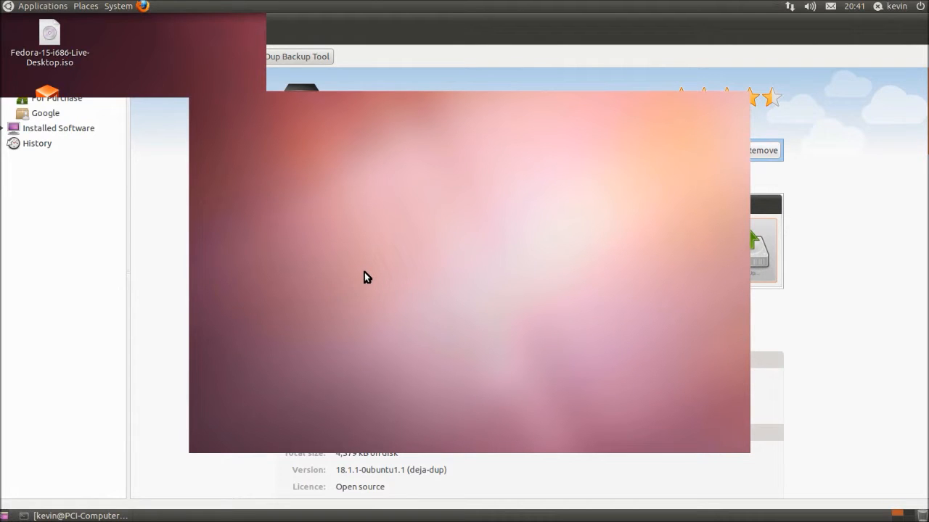
pyautogui.moveTo(192, 189)
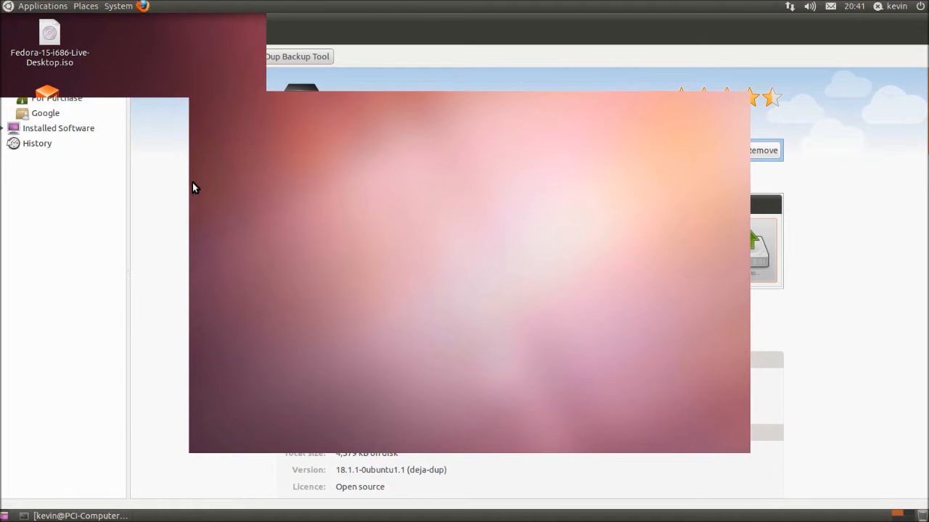
pyautogui.moveTo(229, 120)
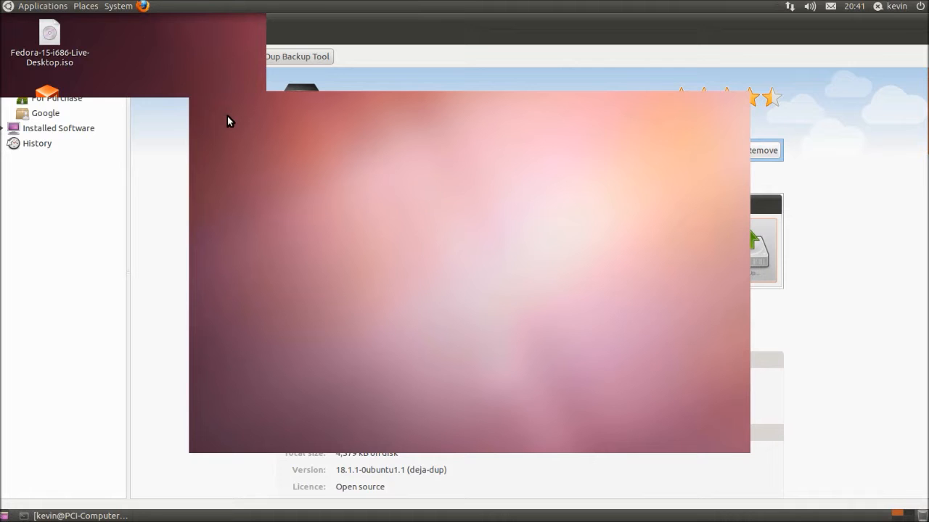
pyautogui.moveTo(214, 122)
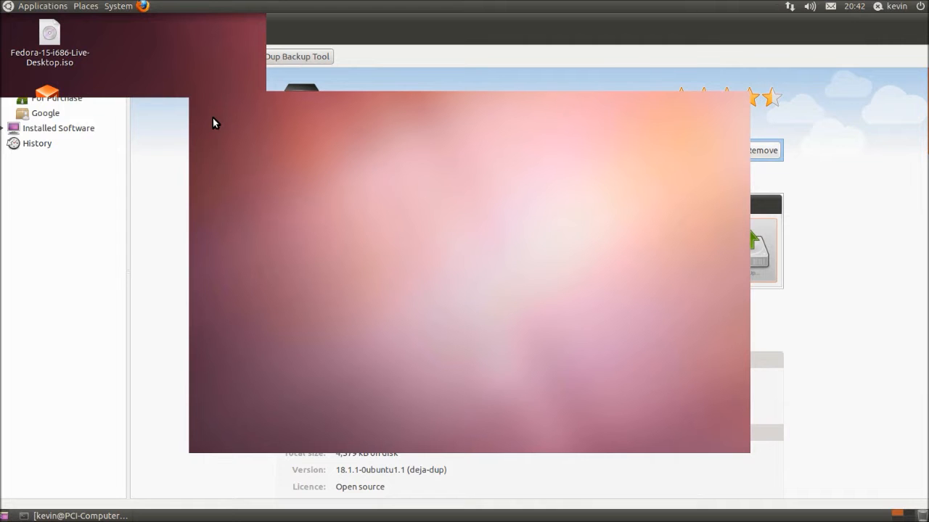
pyautogui.moveTo(122, 398)
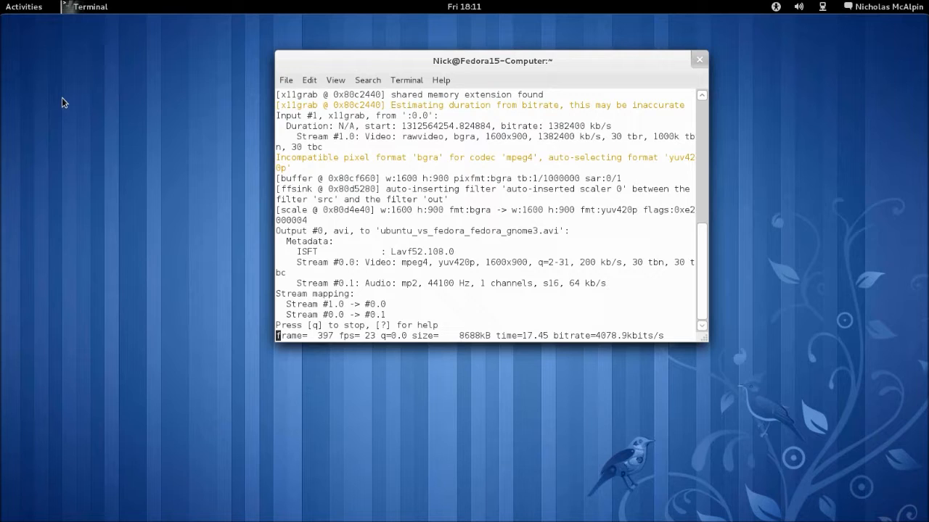
pyautogui.moveTo(660, 46)
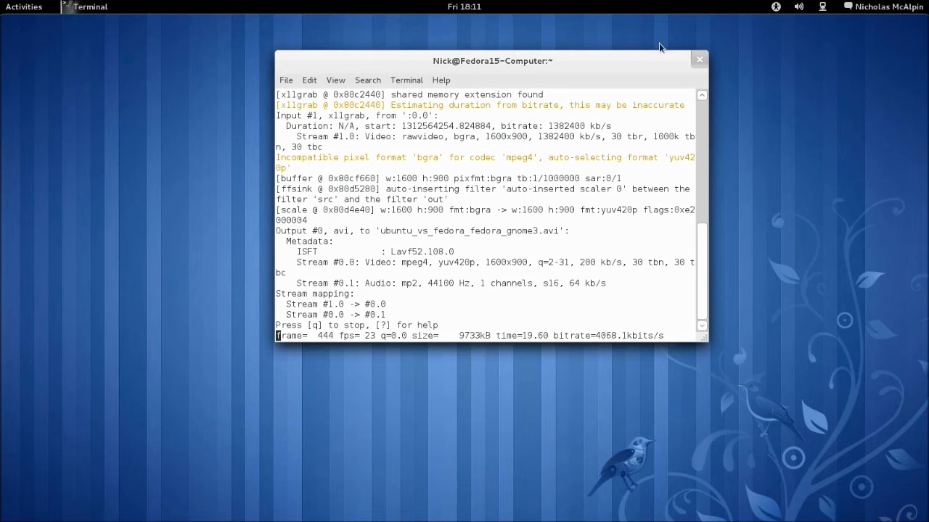
pyautogui.moveTo(203, 189)
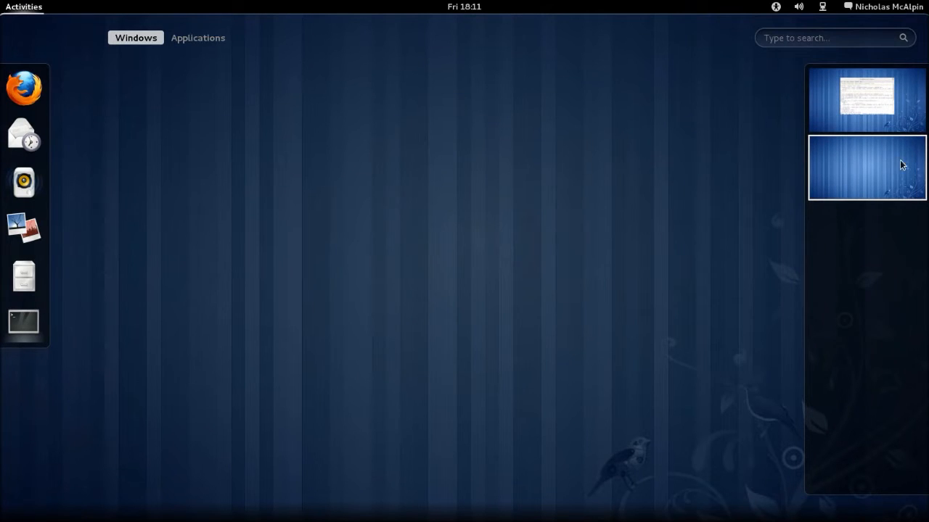
pyautogui.moveTo(865, 90)
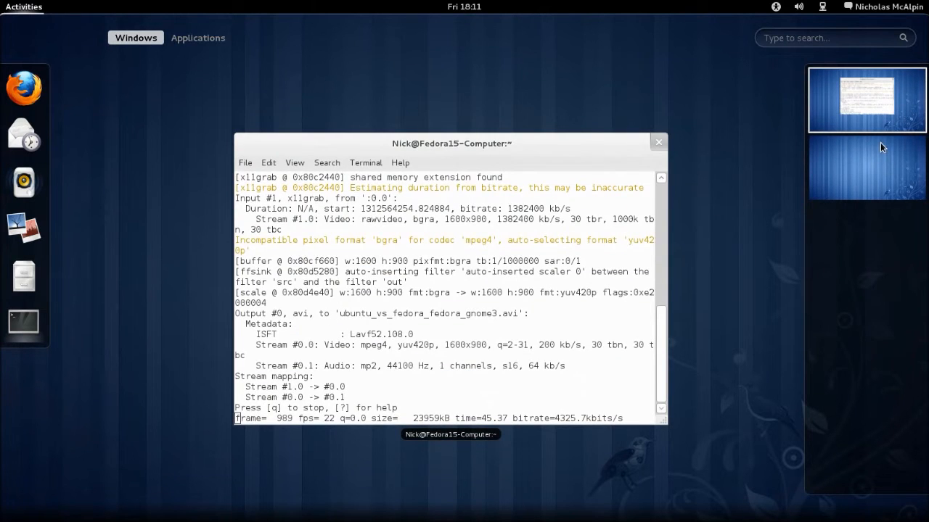
# Step: Launch Firefox, the Evolution setup assistant and Shotwell onto empty GNOME Shell workspaces
pyautogui.click(866, 168)
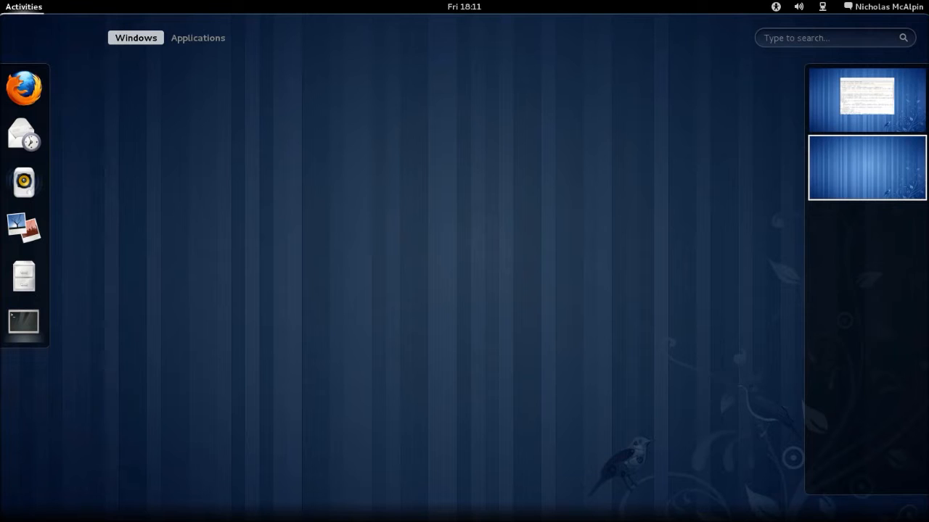
pyautogui.click(23, 87)
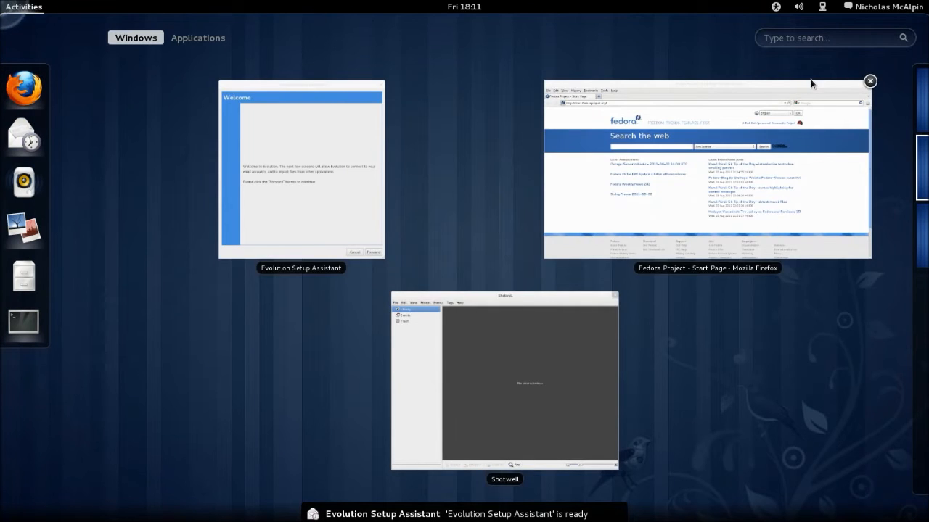
pyautogui.click(869, 81)
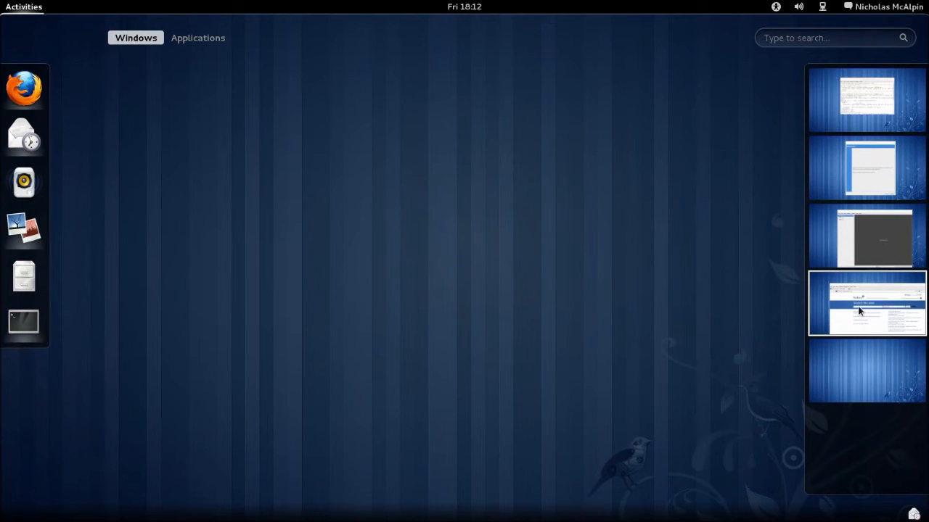
# Step: Visit the Firefox and Evolution workspaces and close the Evolution Setup Assistant
pyautogui.click(866, 303)
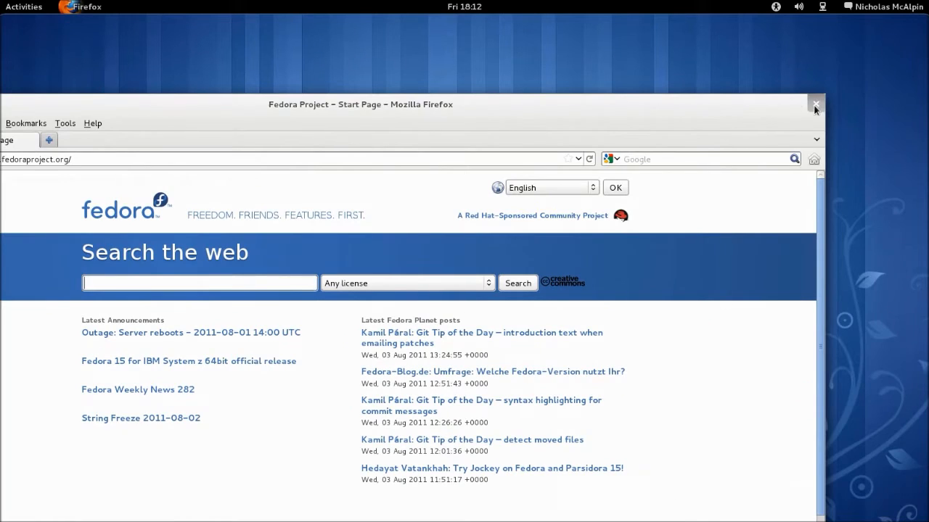
pyautogui.click(814, 105)
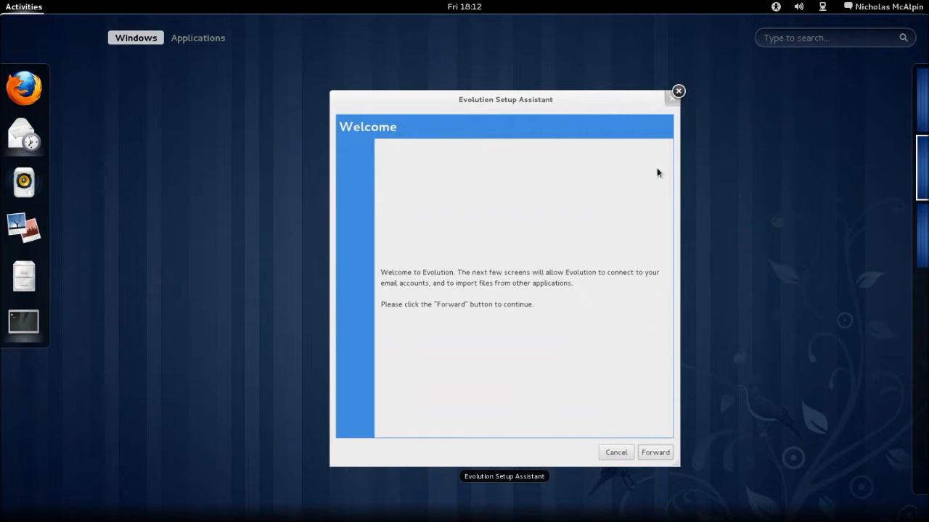
pyautogui.click(678, 90)
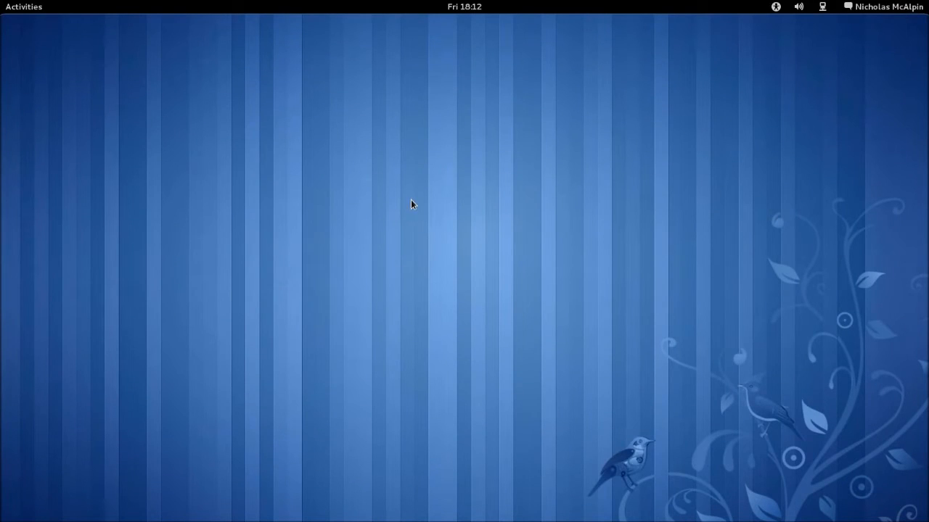
pyautogui.moveTo(408, 94)
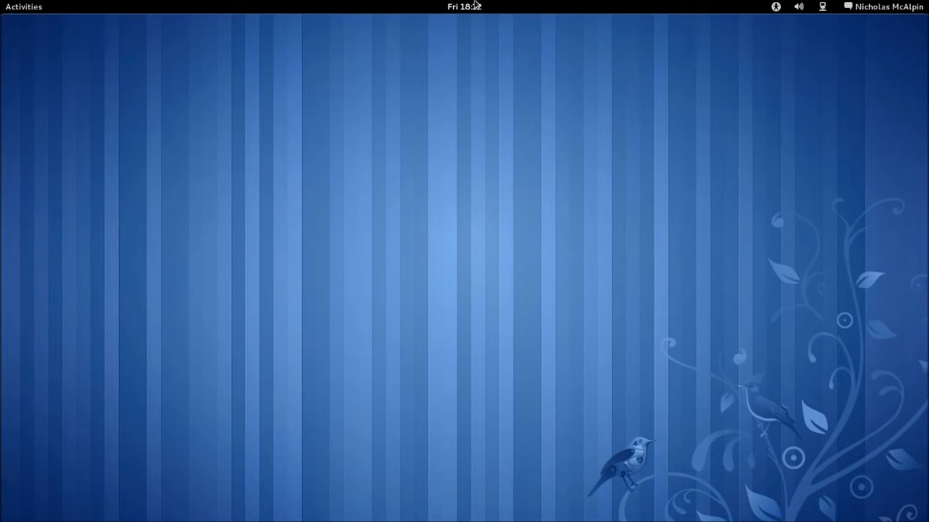
# Step: Peek at the user account menu, then show the volume and microphone level sliders
pyautogui.click(465, 6)
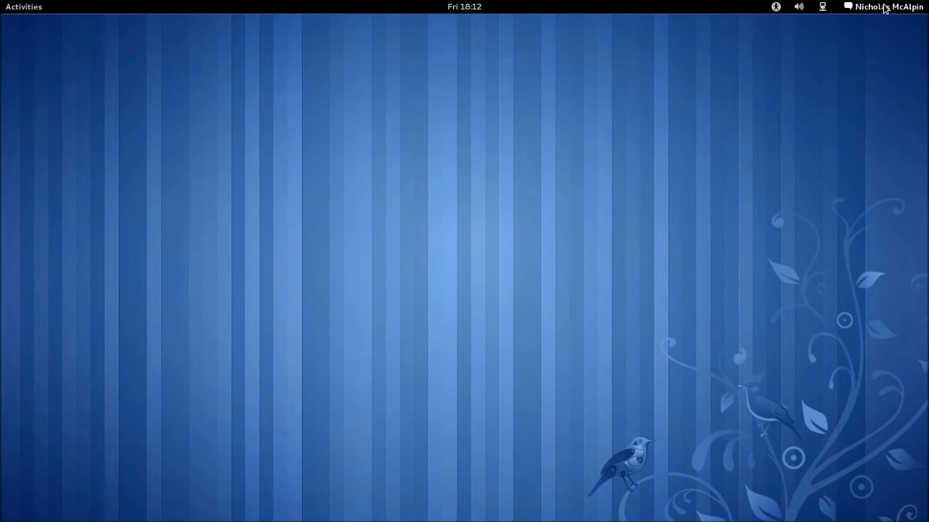
pyautogui.click(888, 5)
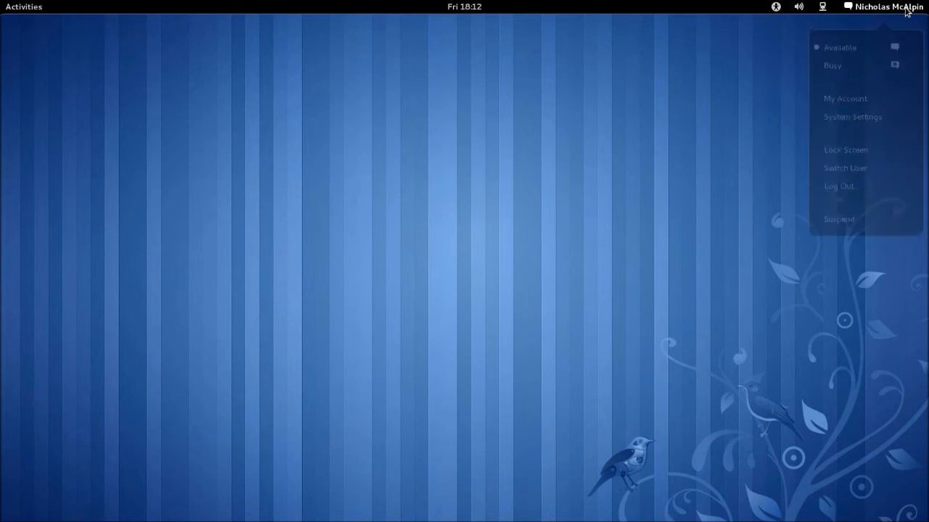
pyautogui.click(883, 6)
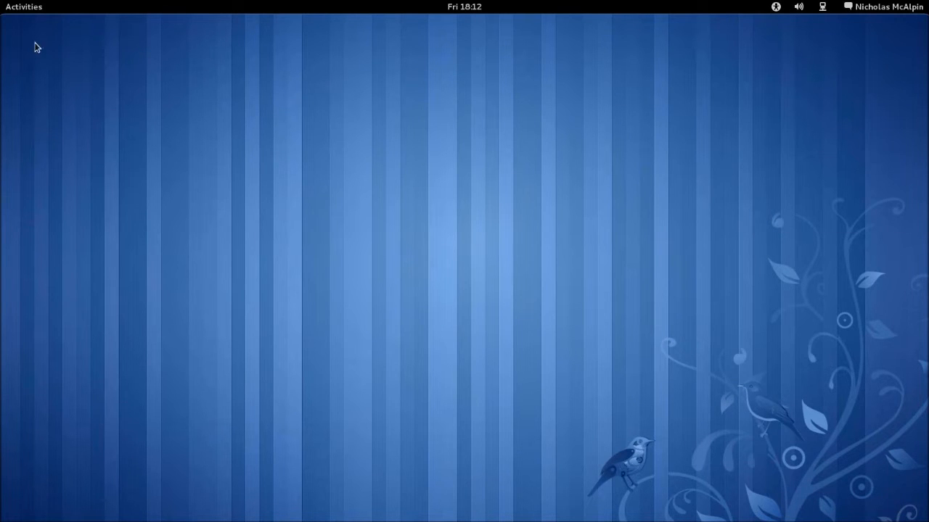
pyautogui.moveTo(496, 98)
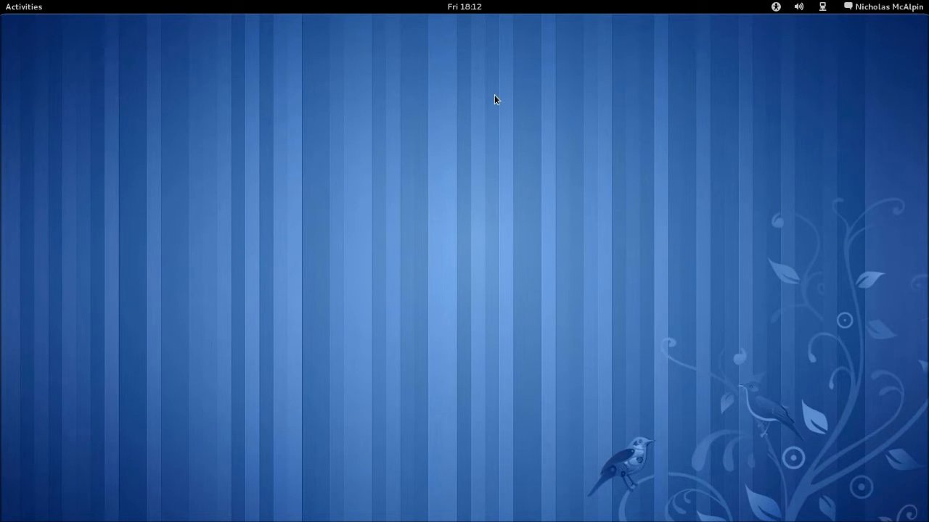
pyautogui.moveTo(487, 307)
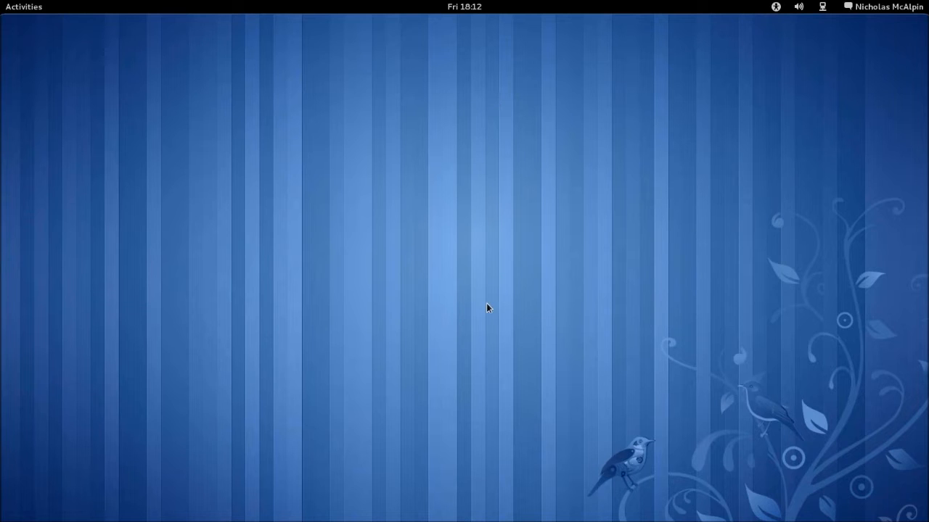
pyautogui.moveTo(342, 232)
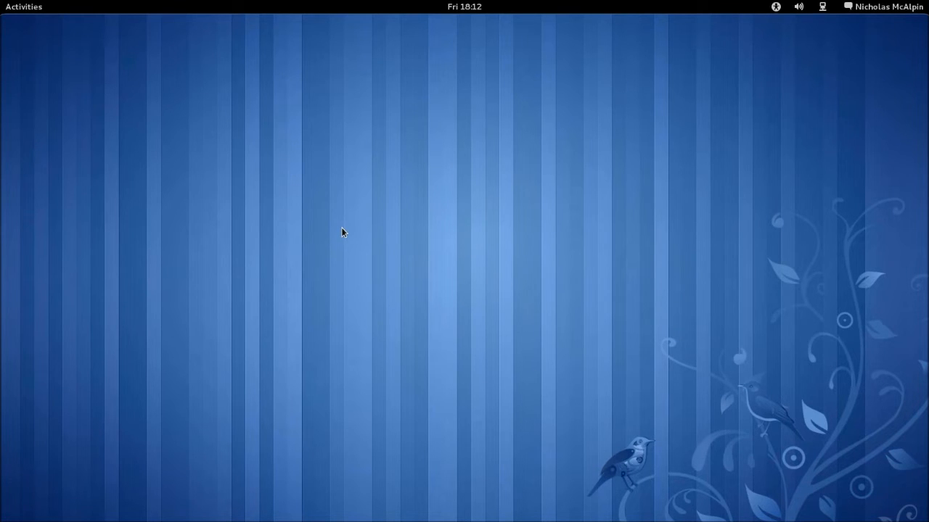
pyautogui.moveTo(102, 50)
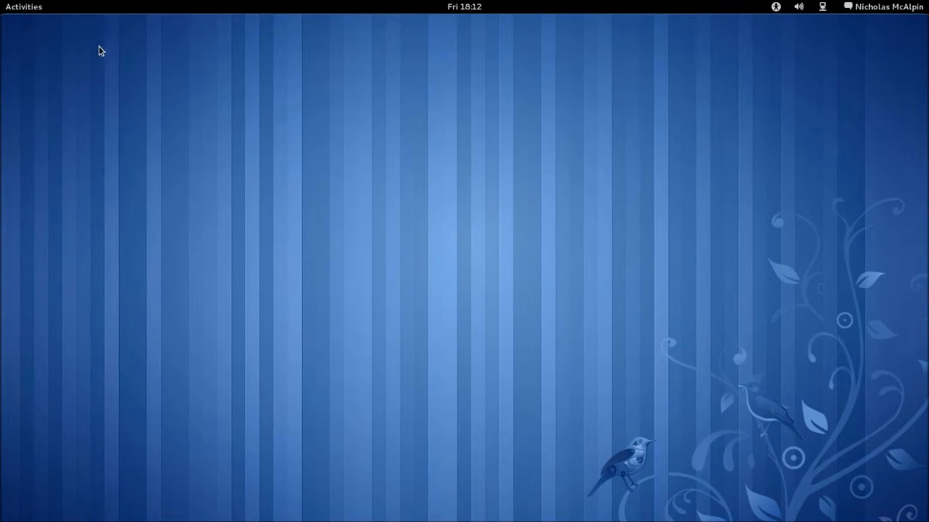
pyautogui.moveTo(147, 118)
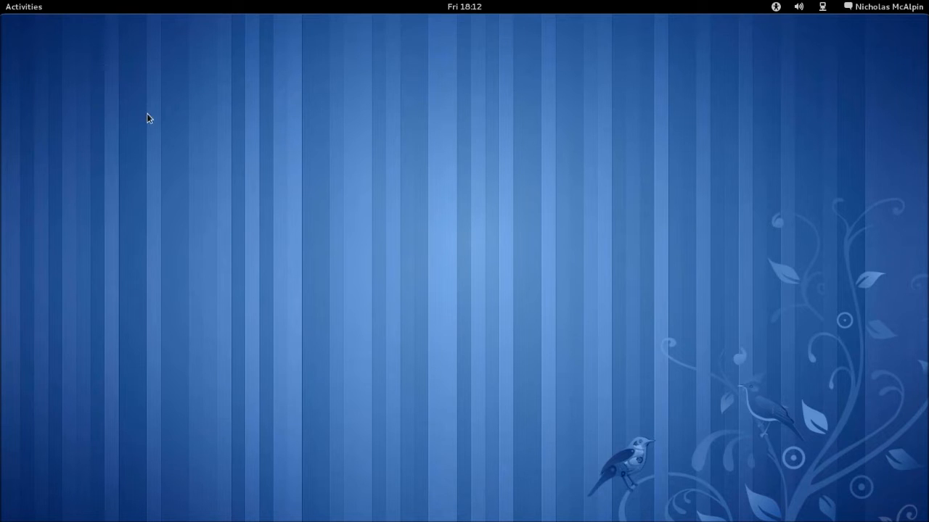
pyautogui.click(798, 6)
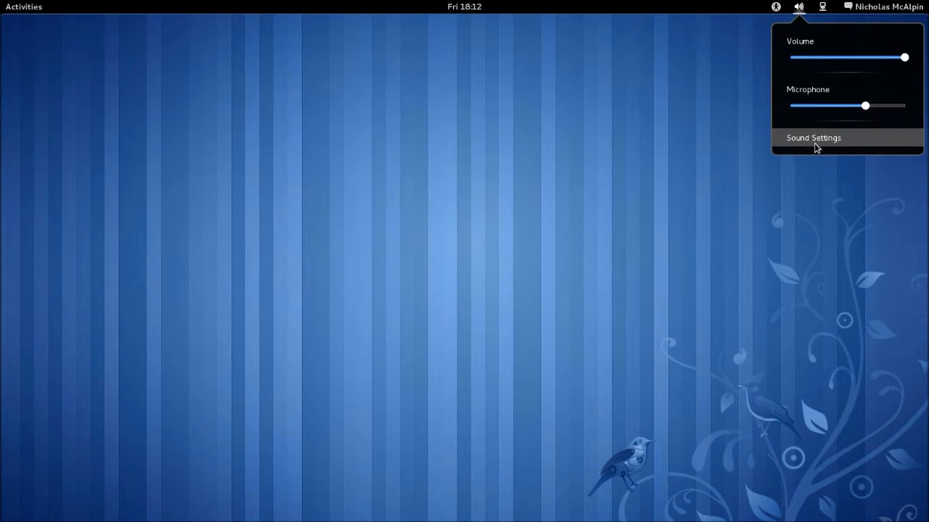
pyautogui.click(813, 138)
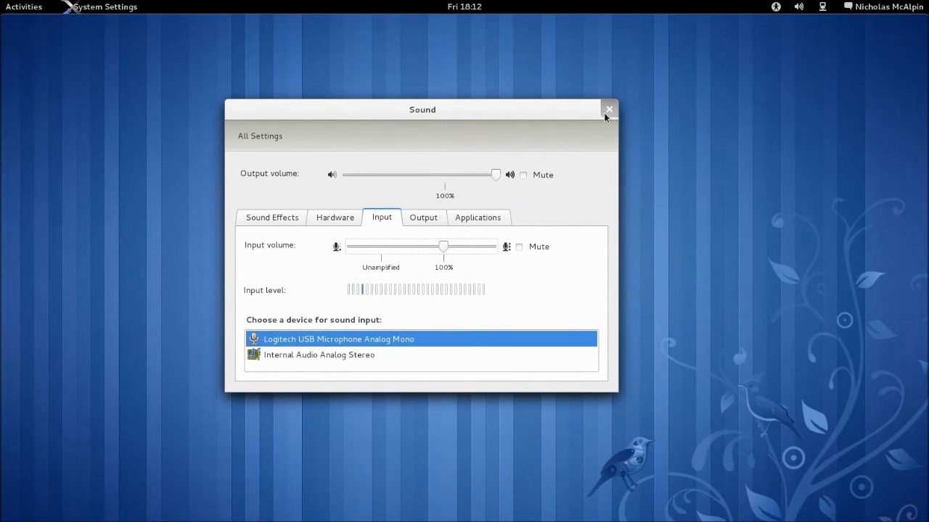
pyautogui.click(608, 109)
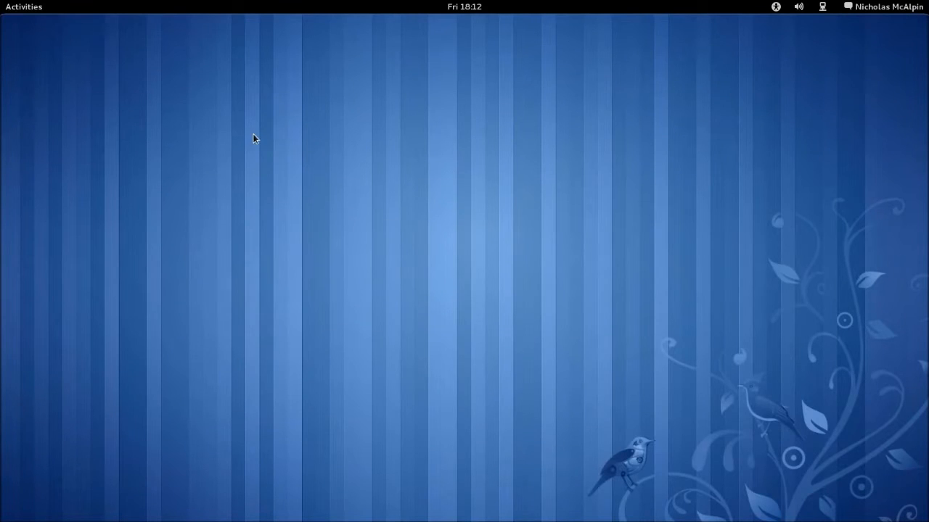
pyautogui.moveTo(748, 61)
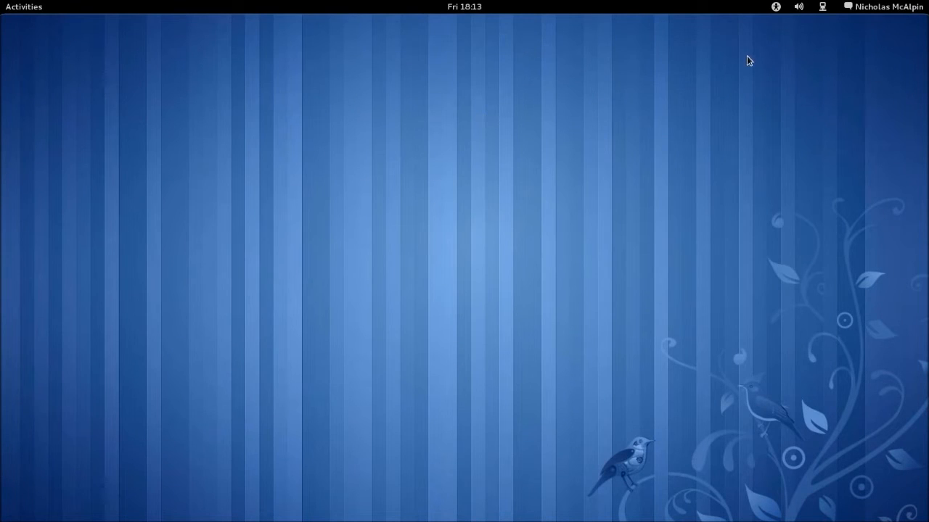
pyautogui.click(821, 6)
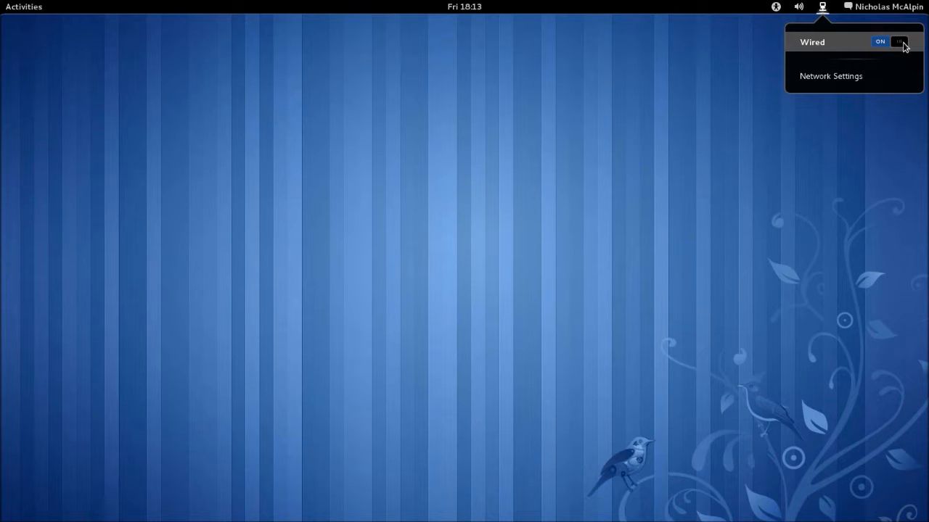
pyautogui.moveTo(612, 247)
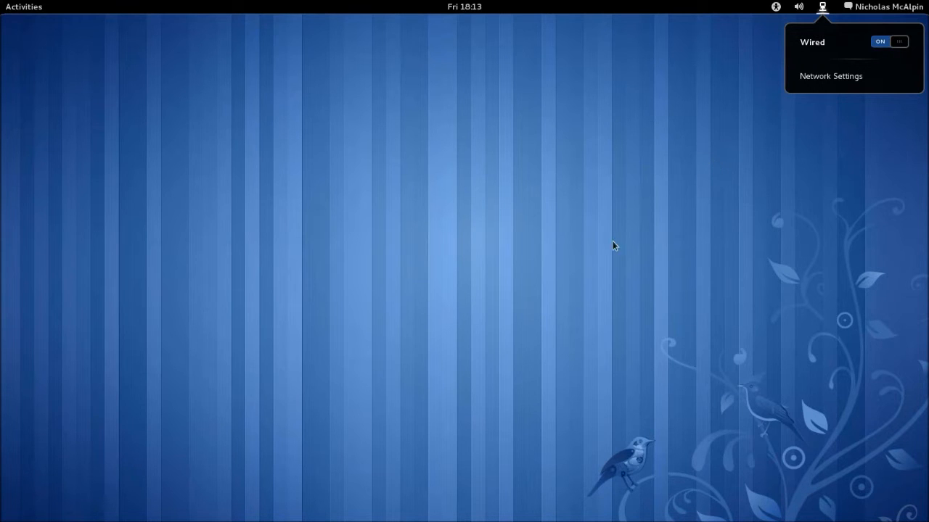
pyautogui.click(640, 121)
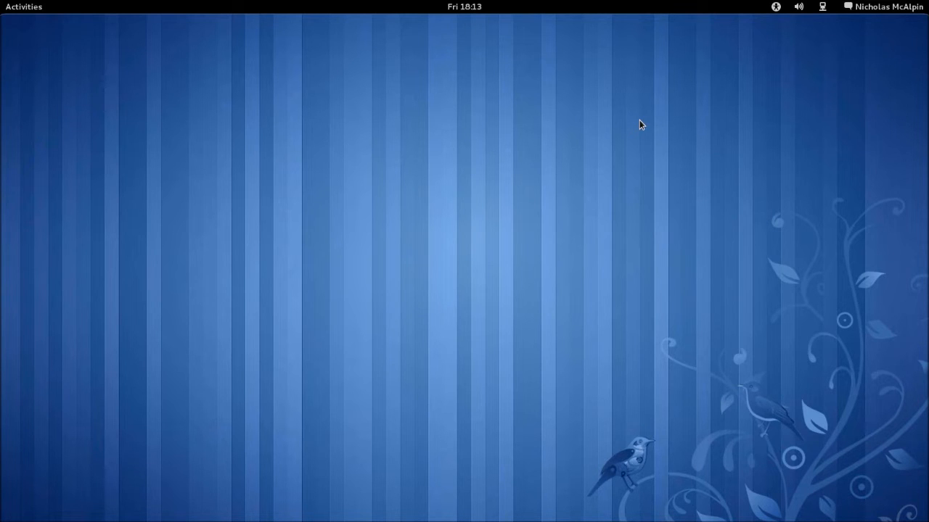
pyautogui.moveTo(206, 114)
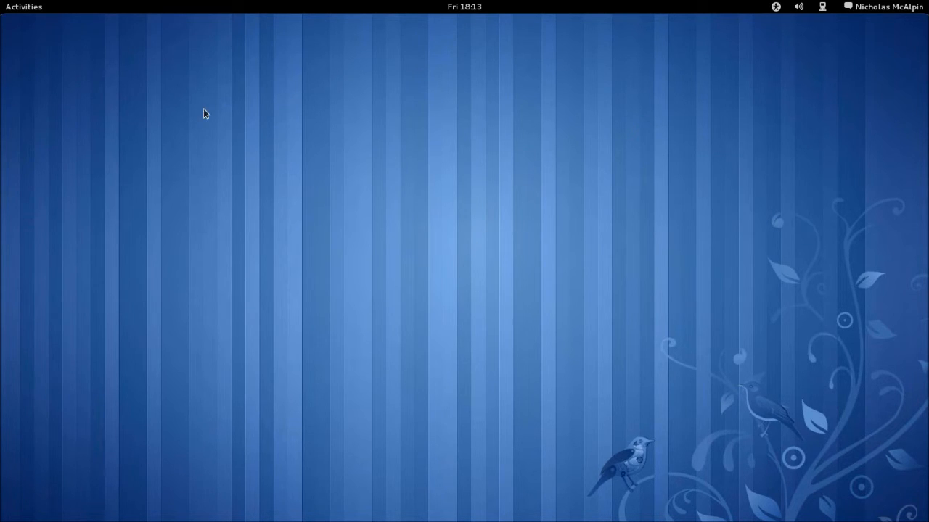
pyautogui.click(23, 5)
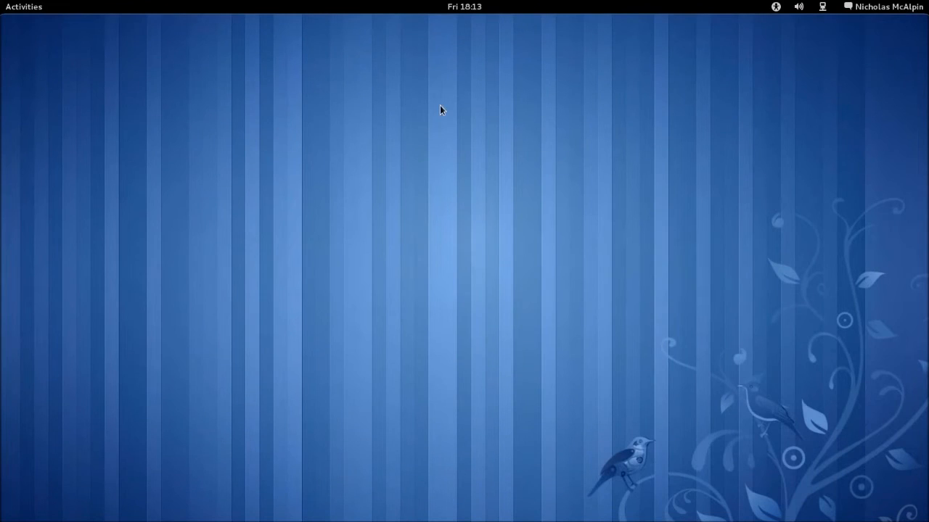
pyautogui.click(464, 6)
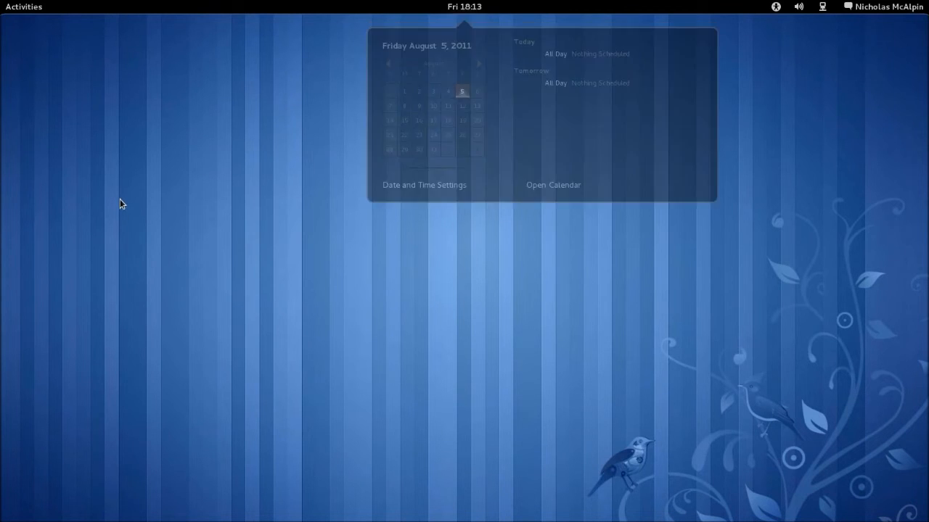
pyautogui.click(543, 223)
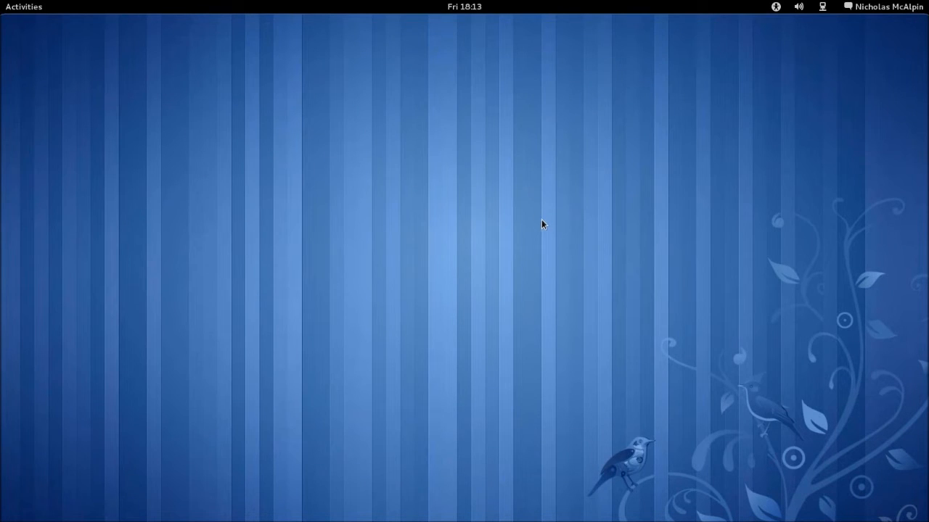
pyautogui.moveTo(768, 306)
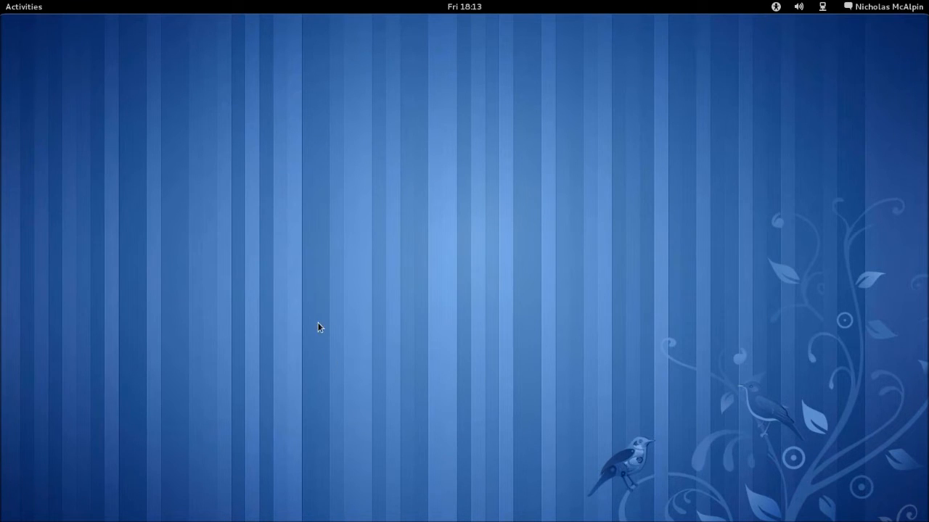
pyautogui.moveTo(380, 264)
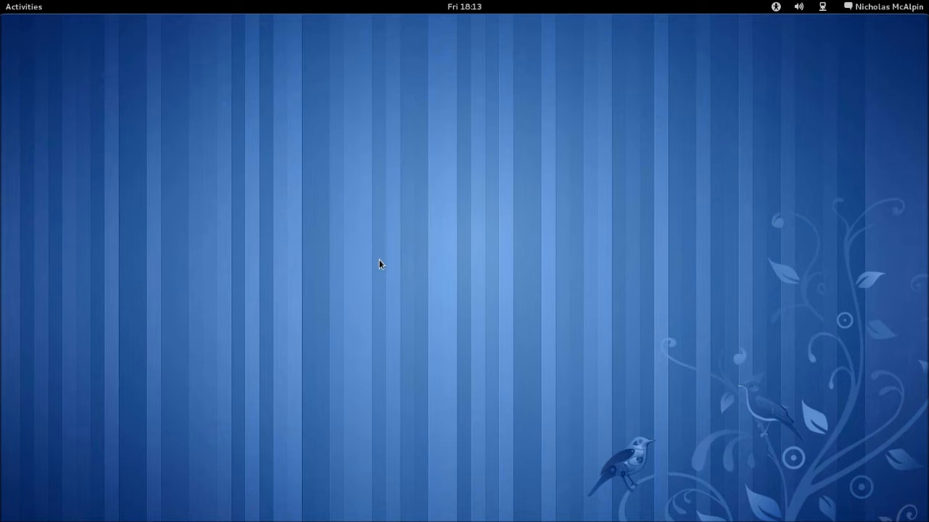
pyautogui.moveTo(659, 273)
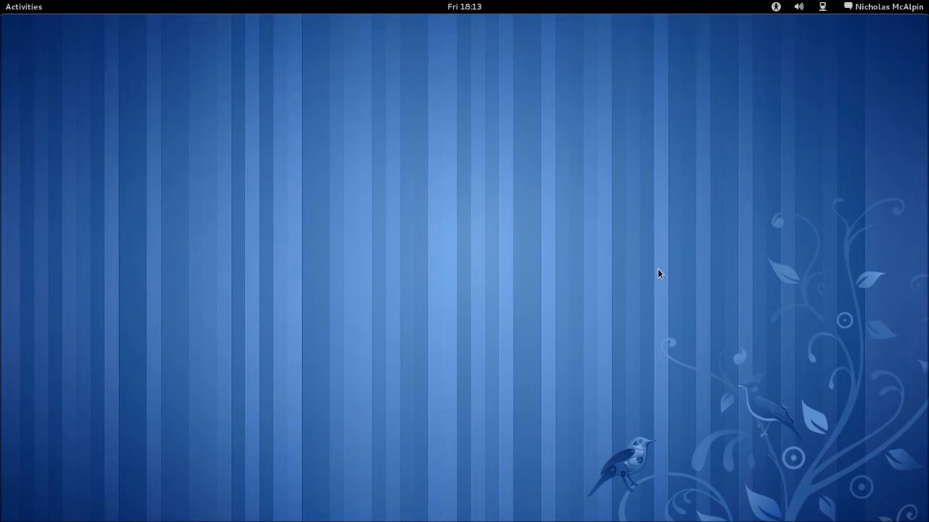
pyautogui.moveTo(667, 242)
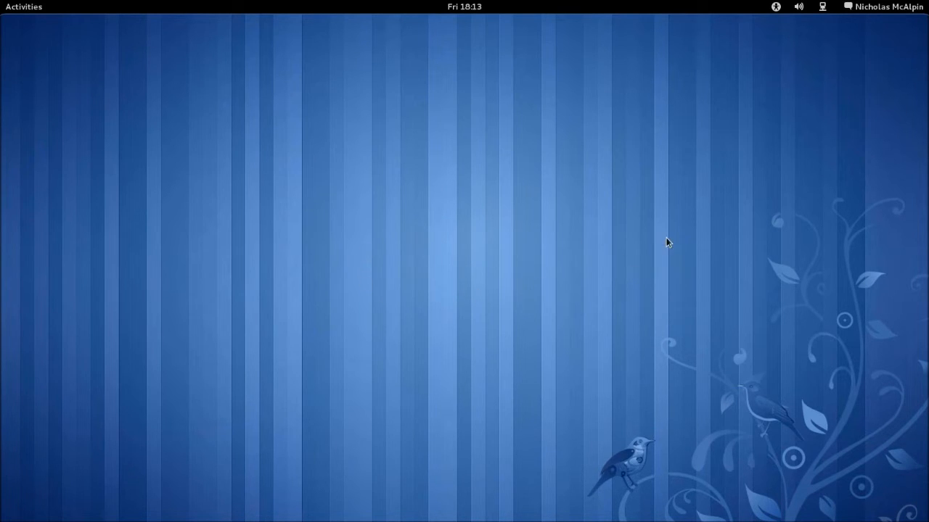
pyautogui.moveTo(701, 283)
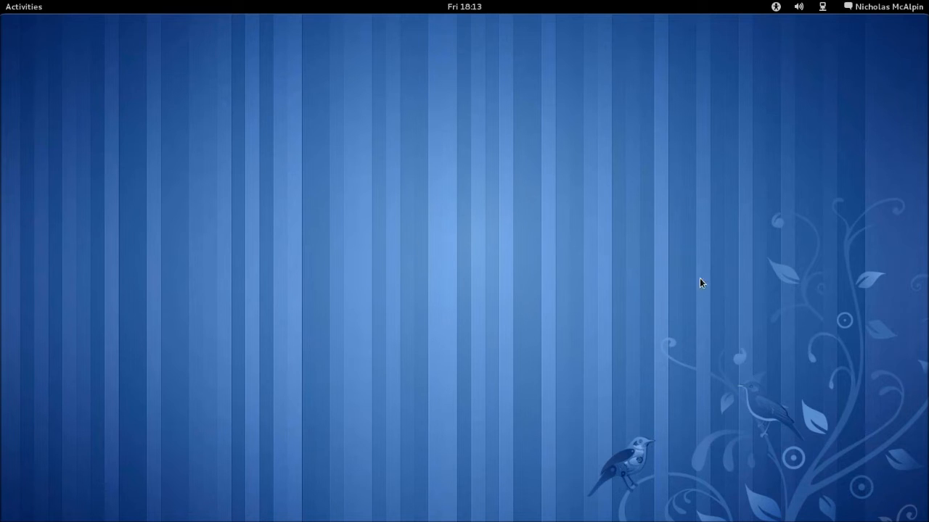
pyautogui.moveTo(674, 242)
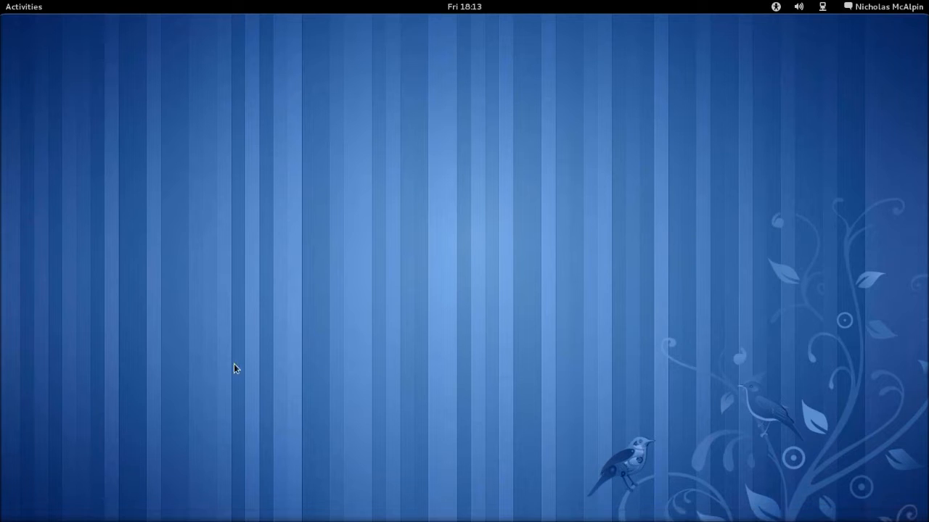
pyautogui.moveTo(740, 335)
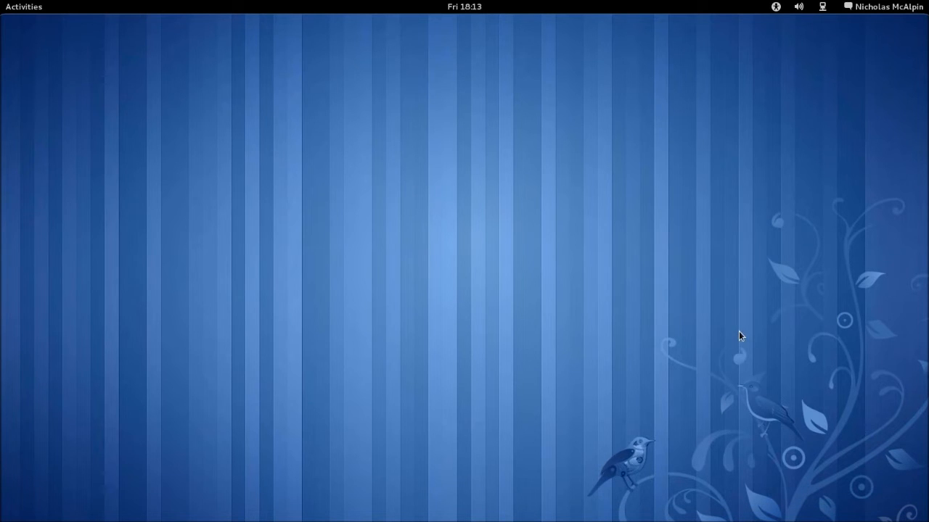
pyautogui.moveTo(705, 322)
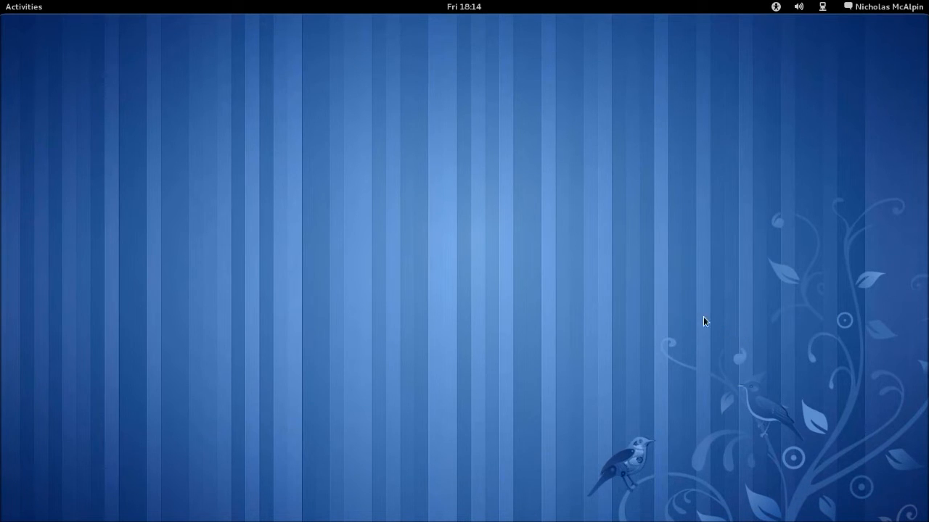
pyautogui.moveTo(864, 161)
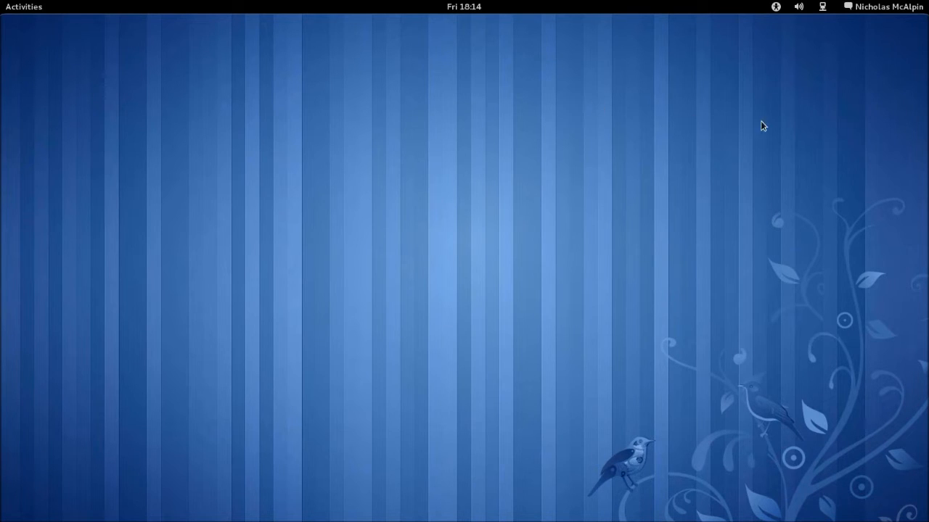
pyautogui.moveTo(850, 203)
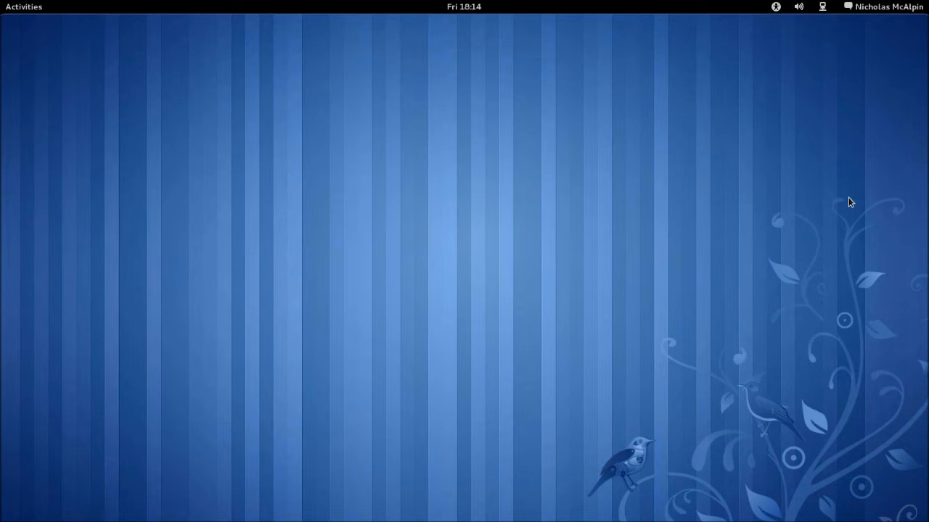
pyautogui.moveTo(873, 194)
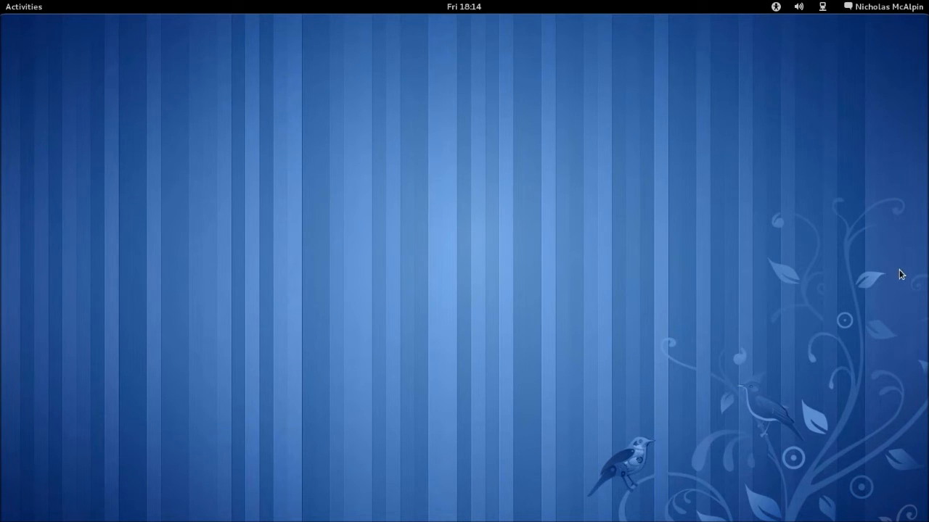
pyautogui.moveTo(788, 216)
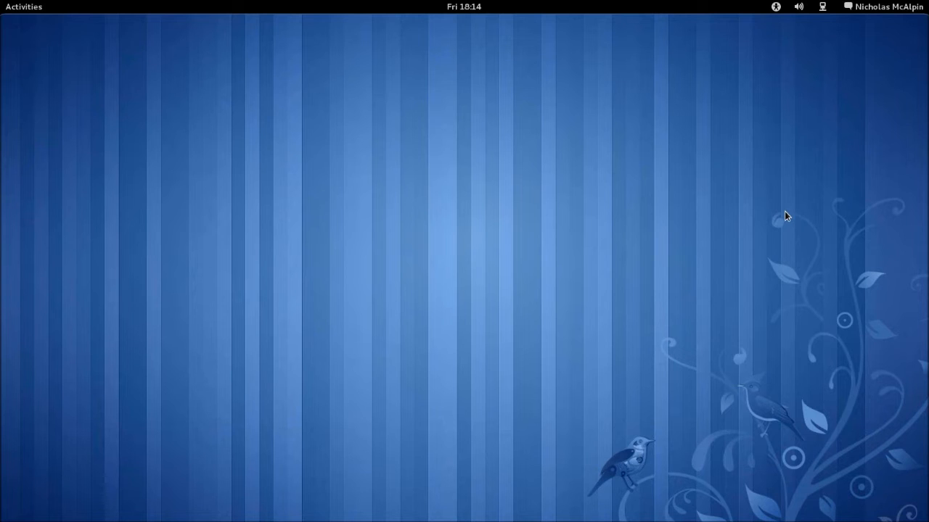
pyautogui.moveTo(783, 216)
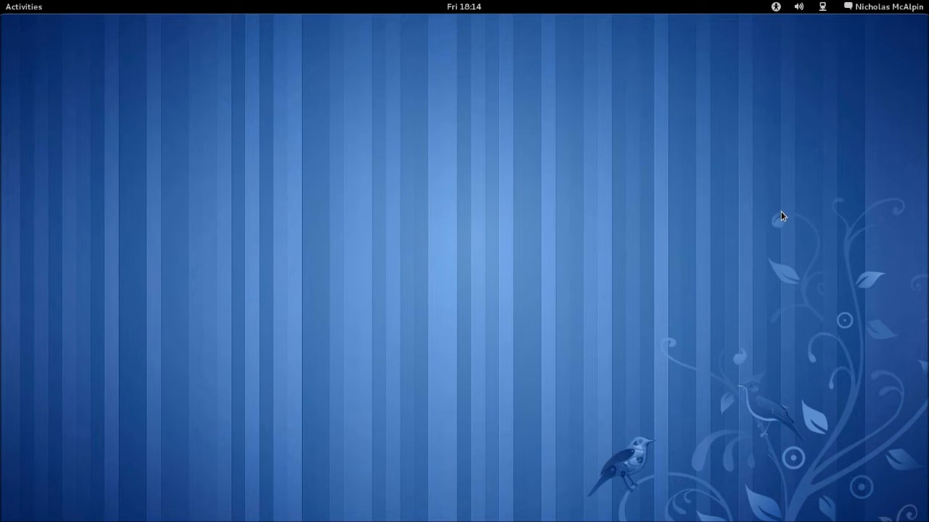
pyautogui.moveTo(783, 200)
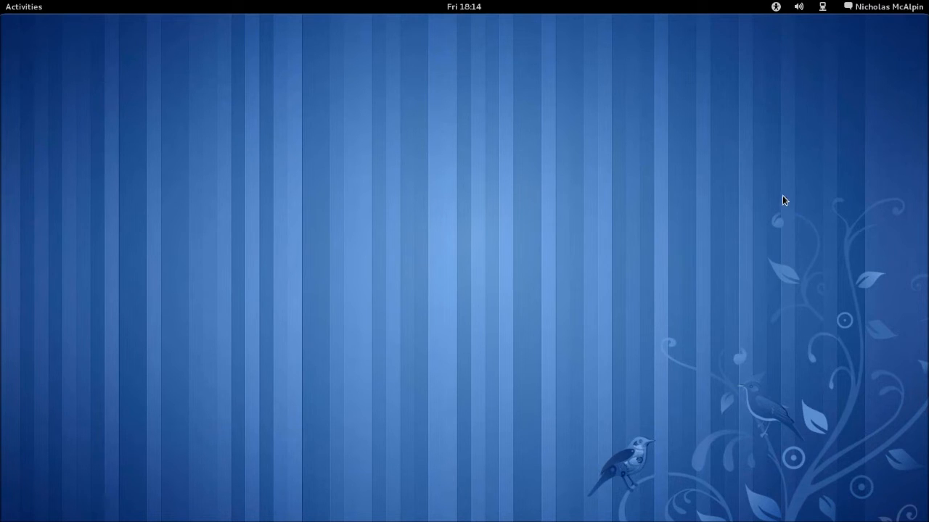
pyautogui.moveTo(660, 183)
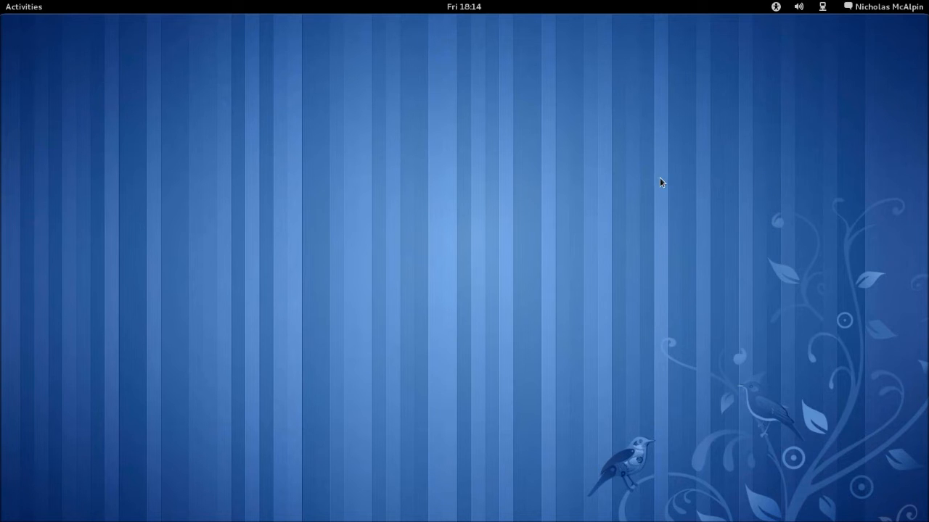
pyautogui.moveTo(704, 196)
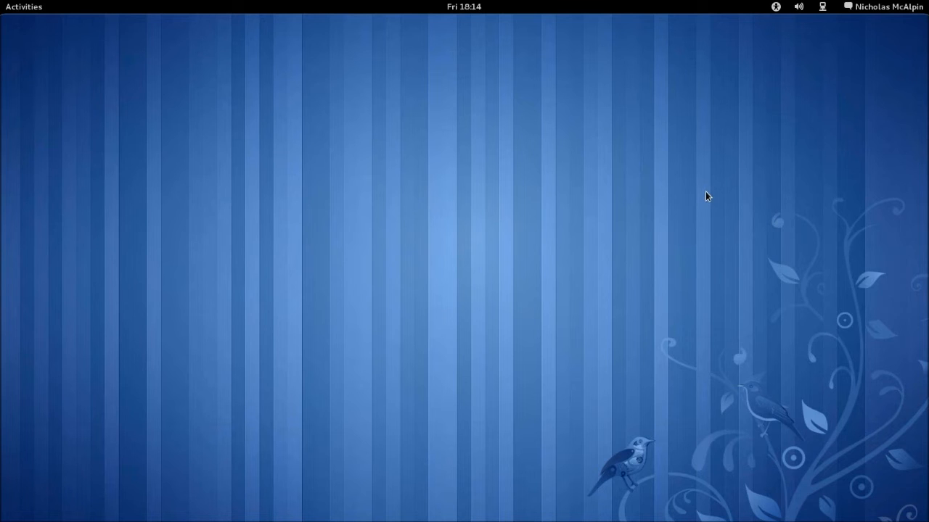
pyautogui.moveTo(335, 75)
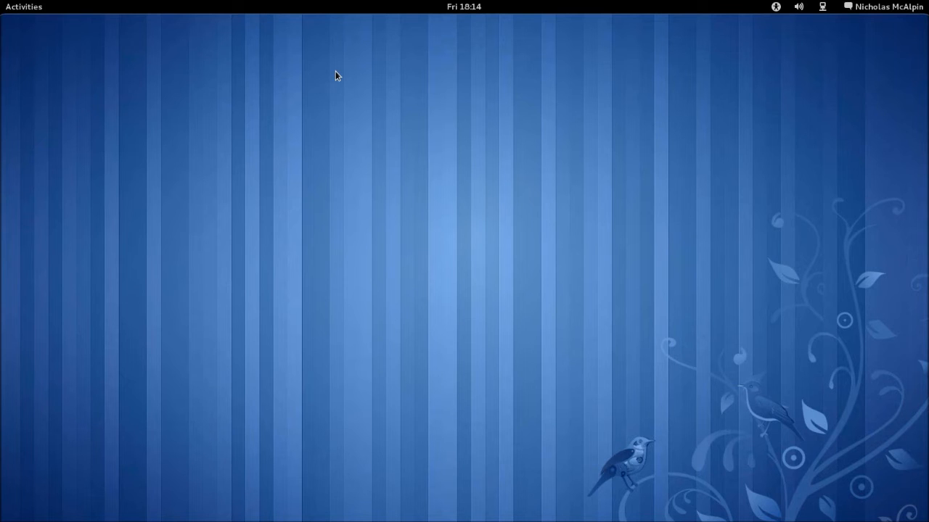
pyautogui.moveTo(801, 335)
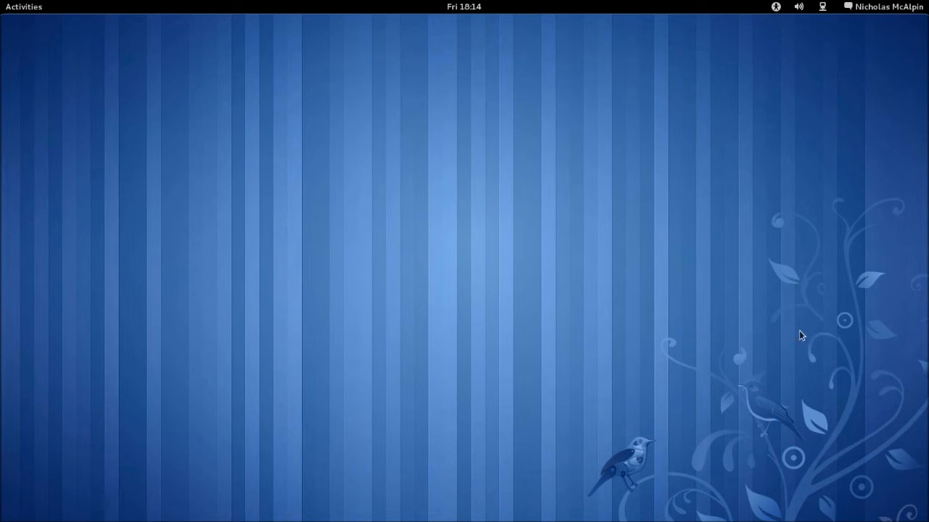
pyautogui.moveTo(239, 145)
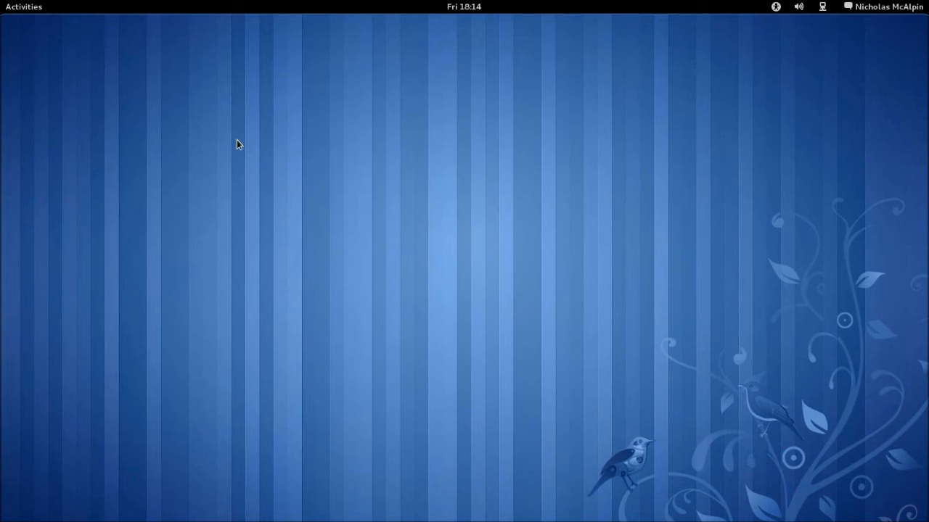
pyautogui.moveTo(30, 11)
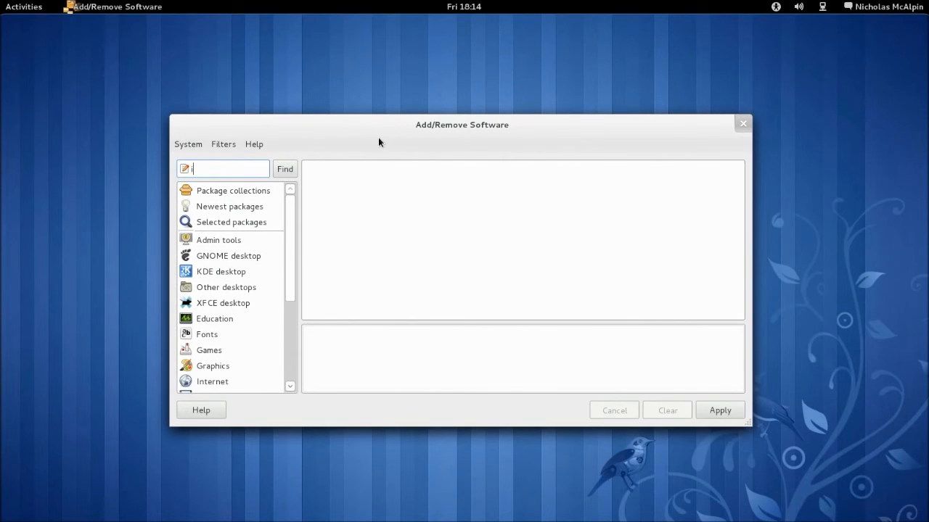
# Step: Search 'istanb', view the Desktop Session Recorder package description, then close Add/Remove Software
pyautogui.write('istanb')
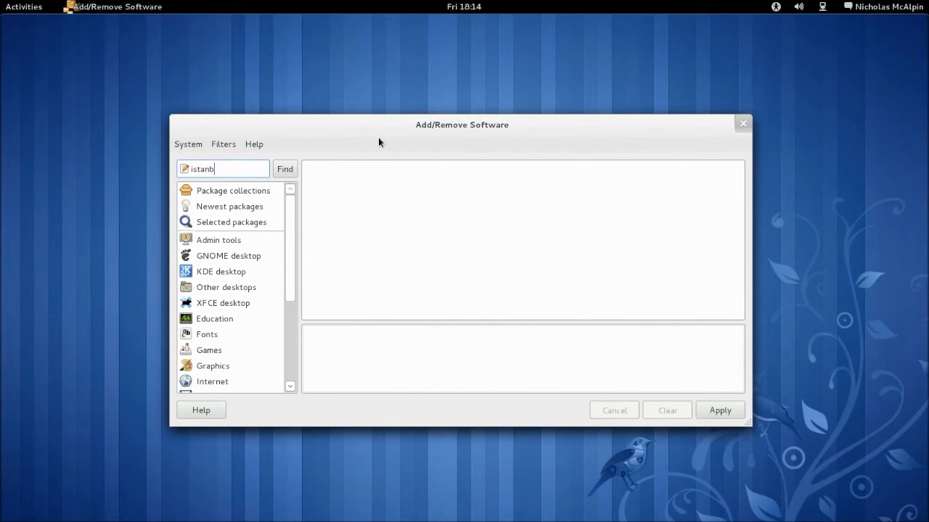
pyautogui.click(284, 168)
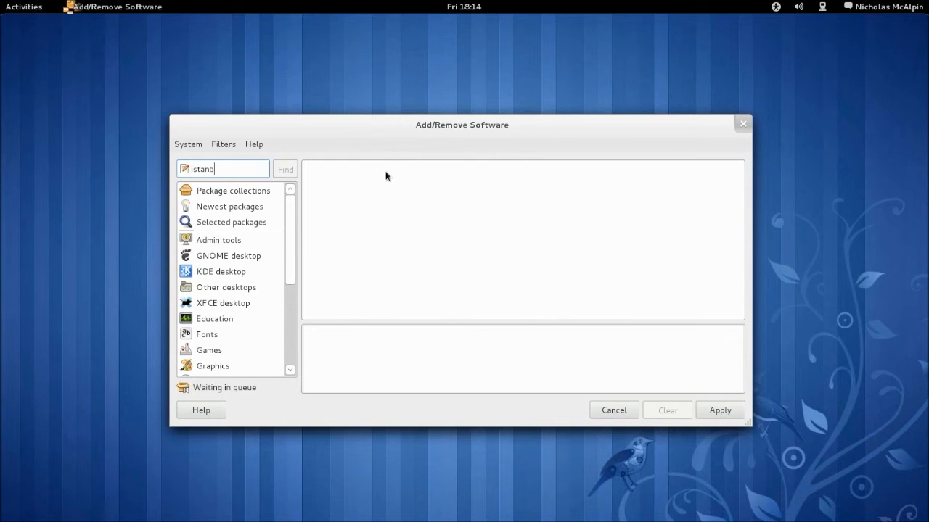
pyautogui.moveTo(330, 167)
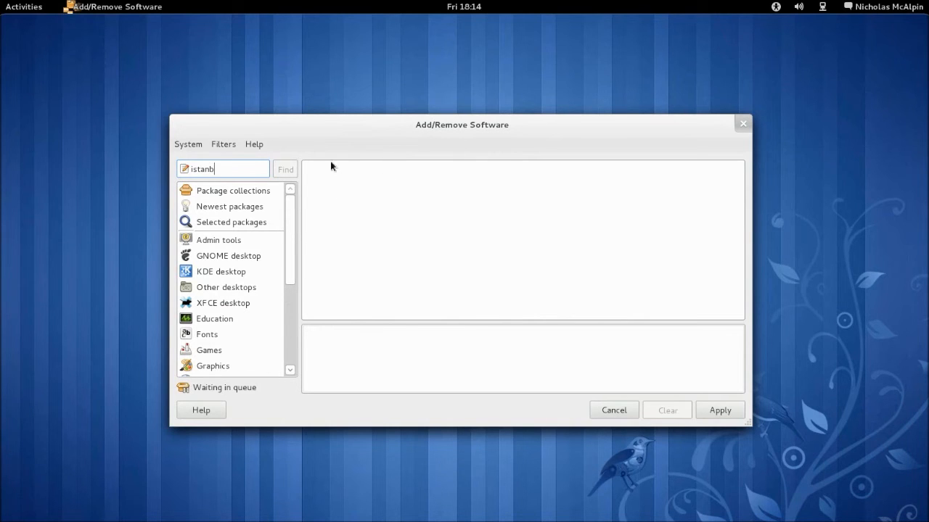
pyautogui.click(284, 168)
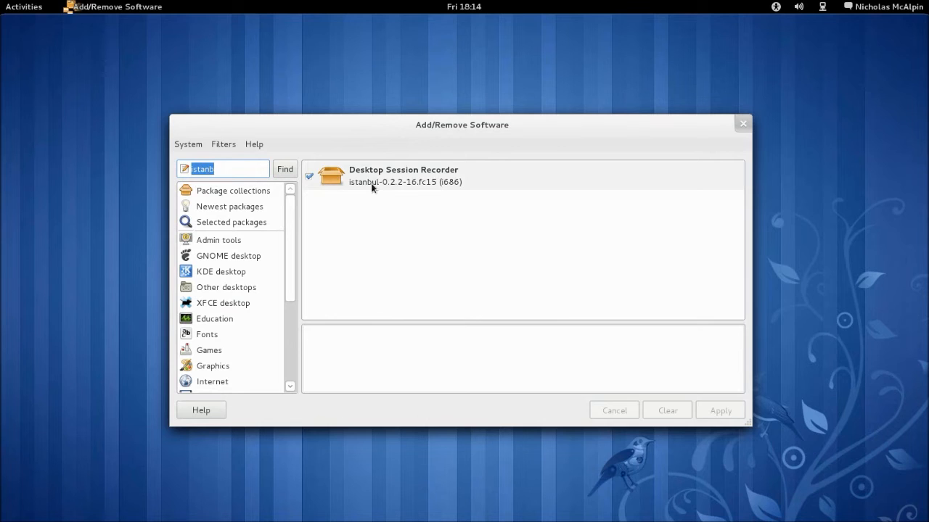
pyautogui.click(403, 175)
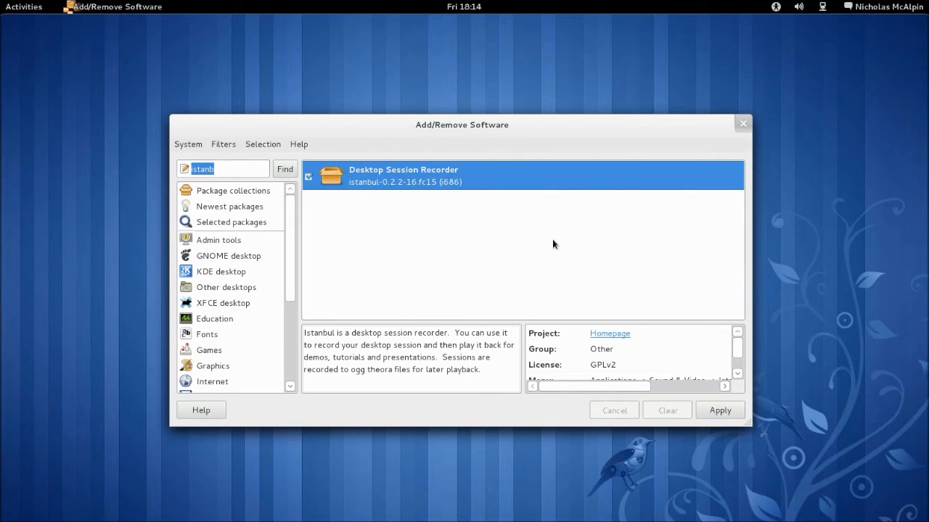
pyautogui.moveTo(770, 156)
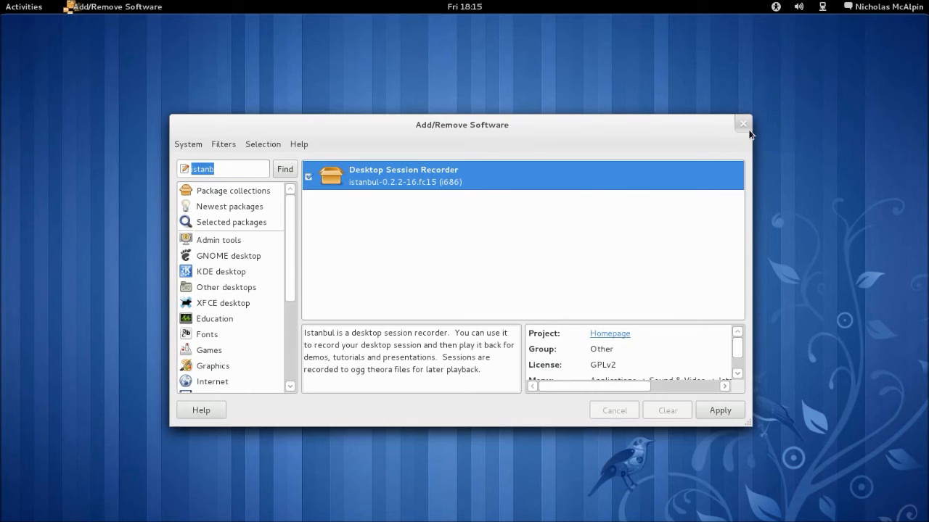
pyautogui.moveTo(743, 125)
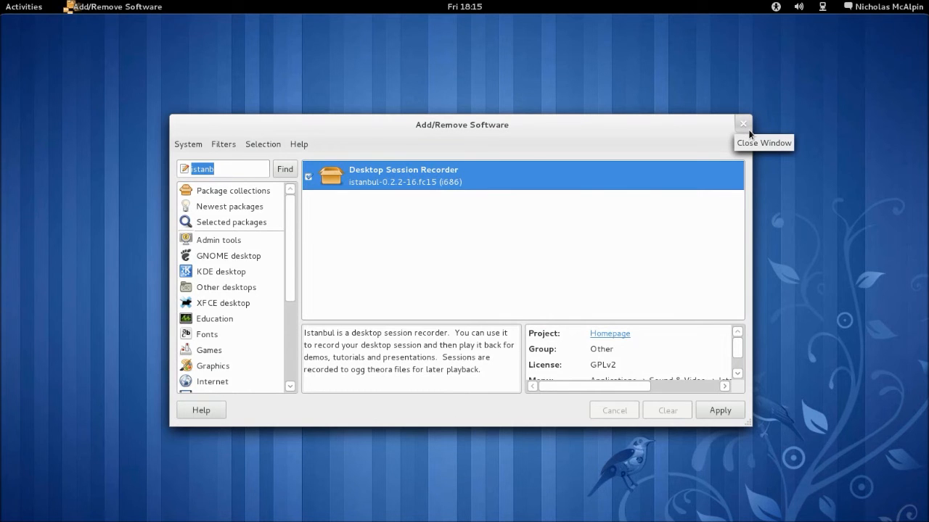
pyautogui.click(743, 125)
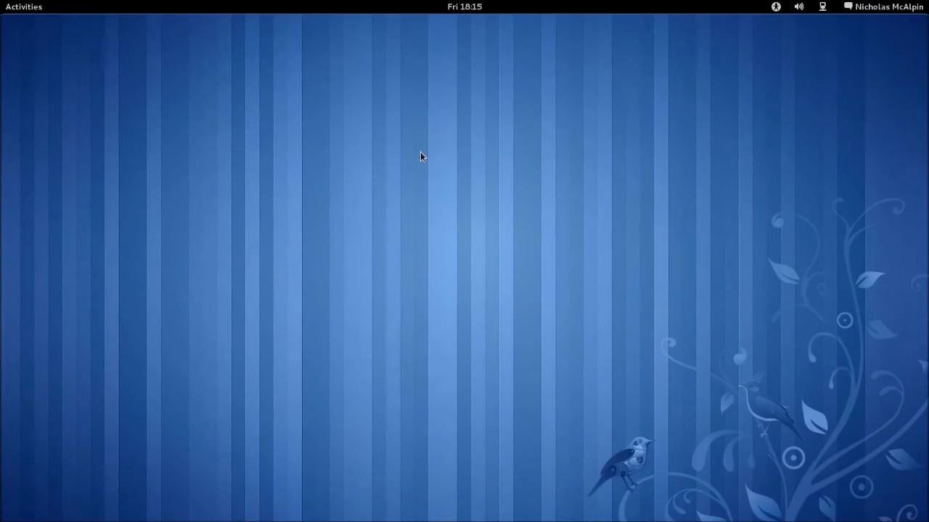
pyautogui.moveTo(435, 157)
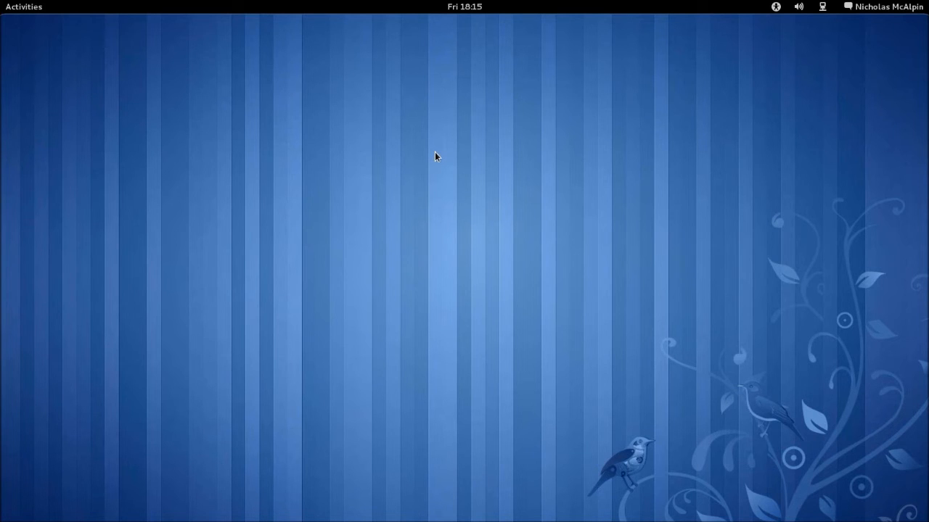
pyautogui.moveTo(398, 166)
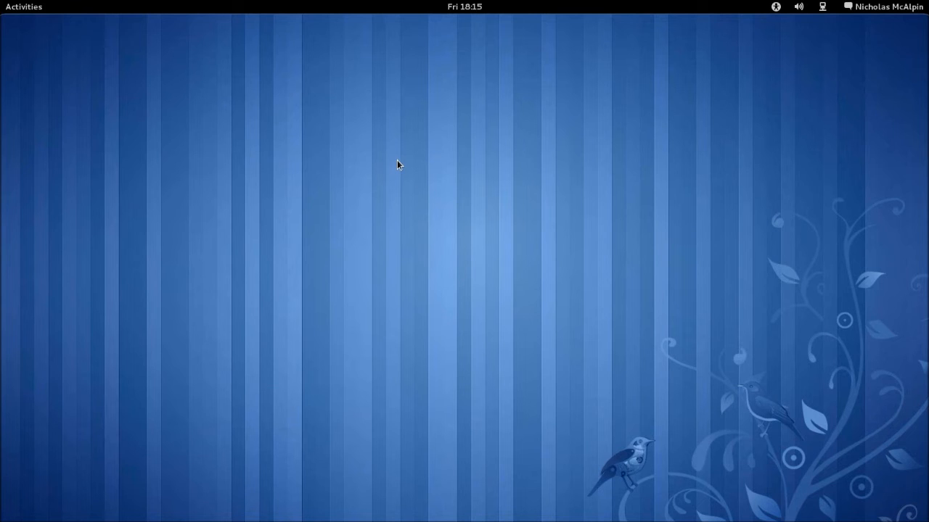
pyautogui.moveTo(403, 161)
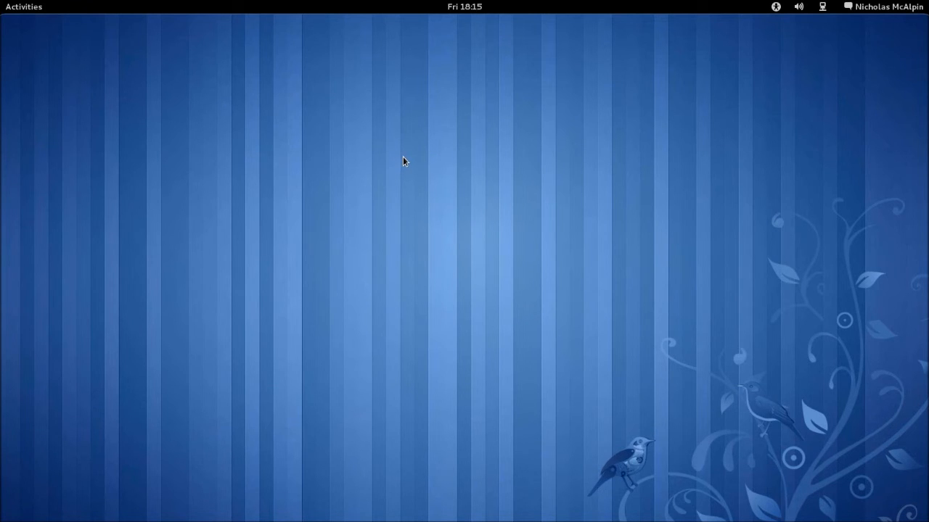
pyautogui.moveTo(398, 162)
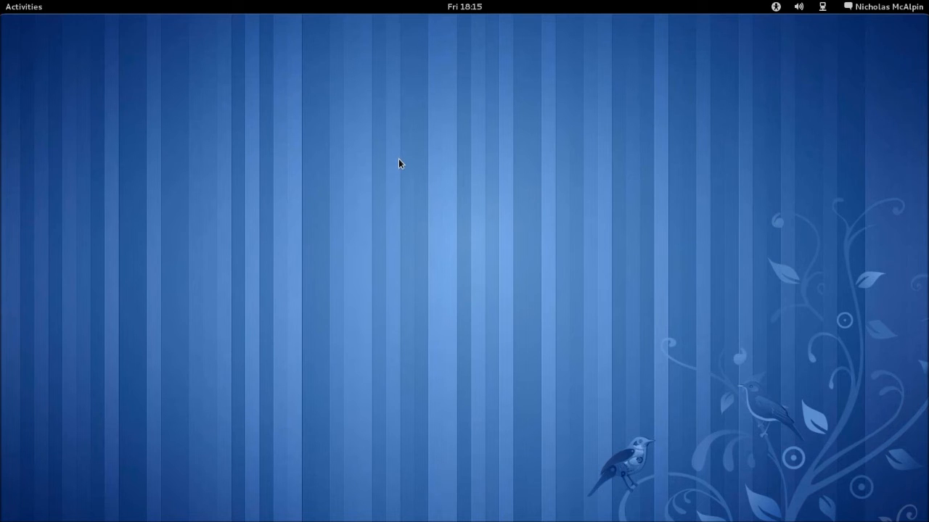
pyautogui.moveTo(397, 161)
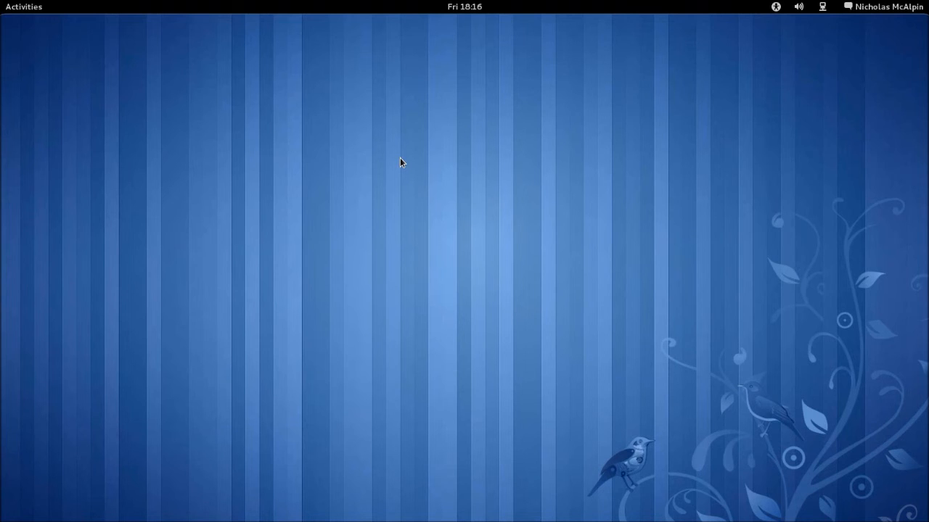
pyautogui.moveTo(282, 177)
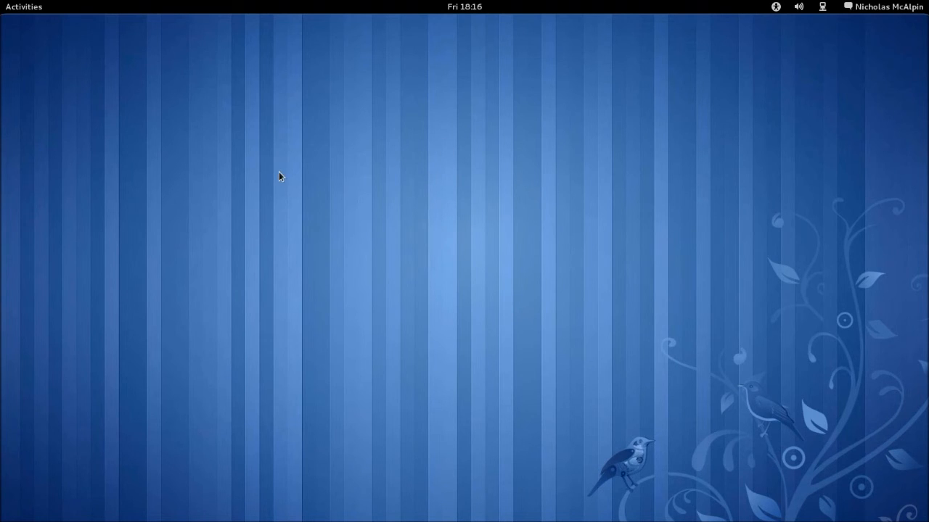
pyautogui.moveTo(472, 188)
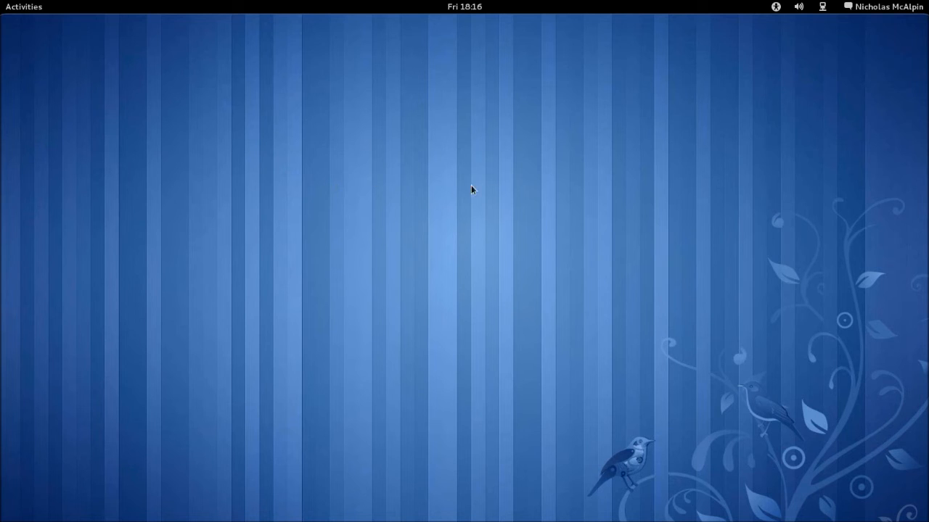
pyautogui.moveTo(296, 119)
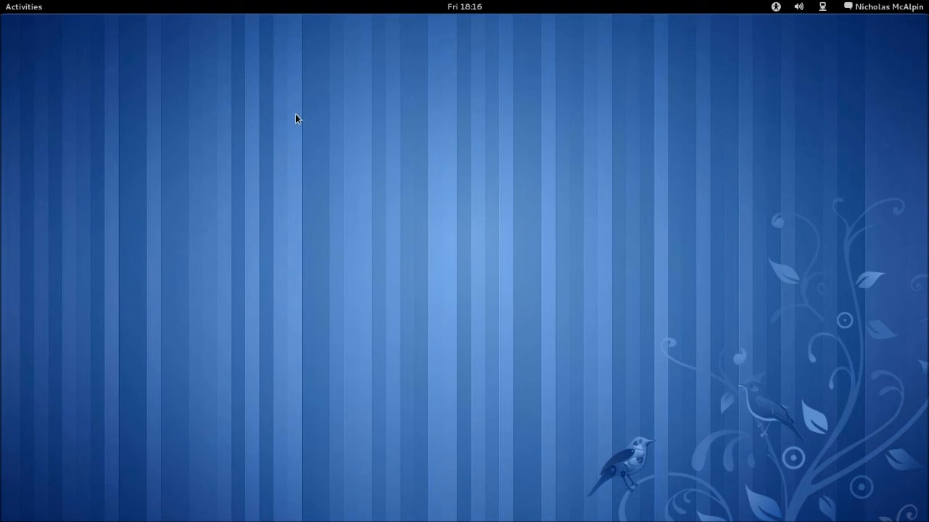
pyautogui.moveTo(80, 42)
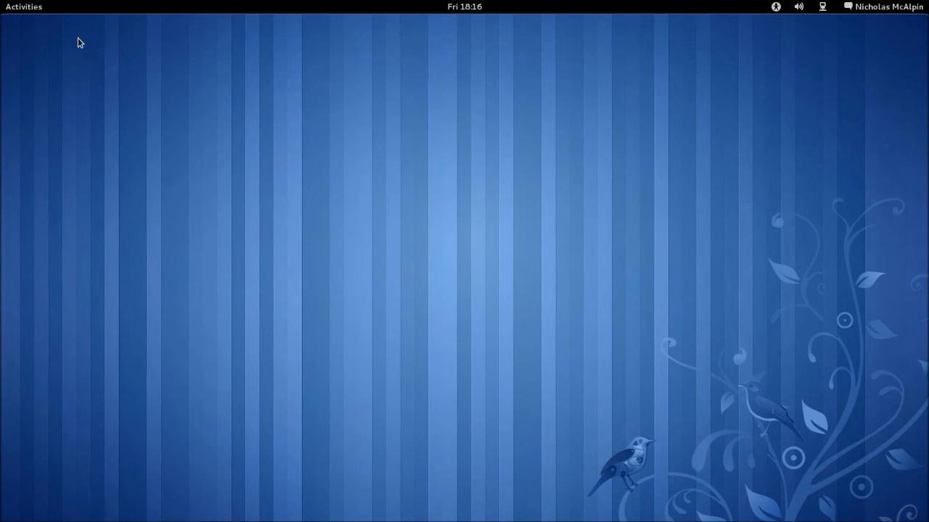
pyautogui.moveTo(58, 29)
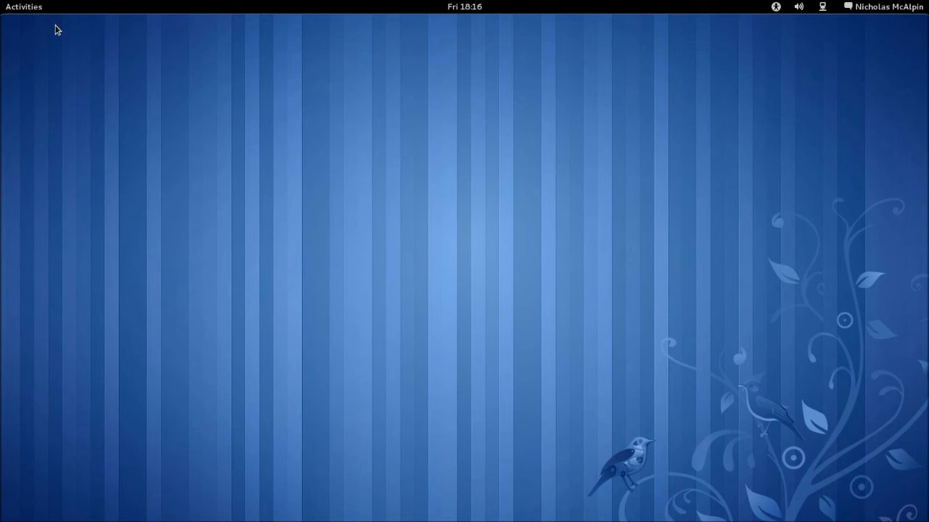
pyautogui.moveTo(310, 114)
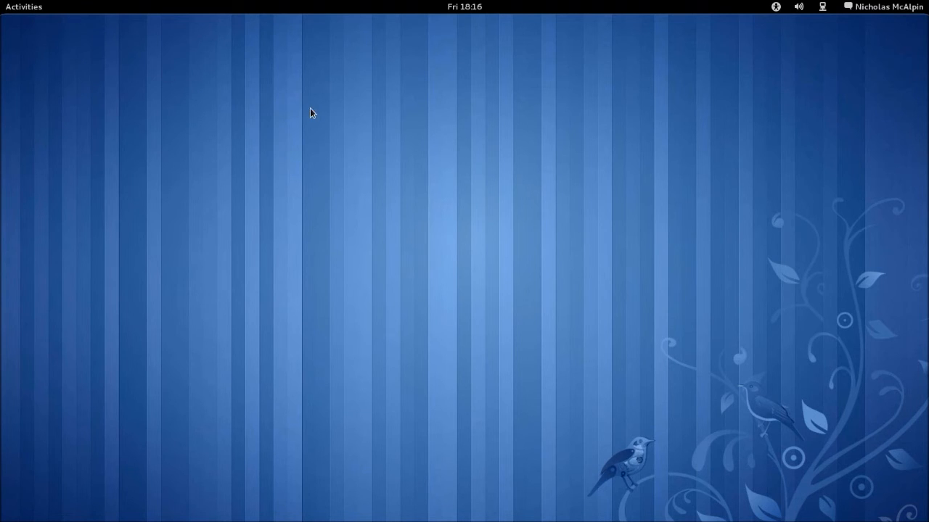
pyautogui.moveTo(254, 90)
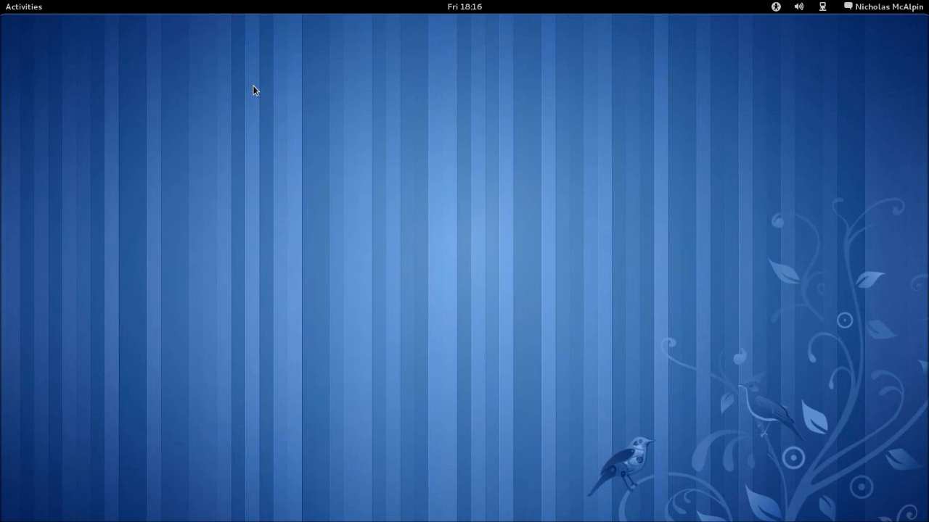
pyautogui.moveTo(275, 95)
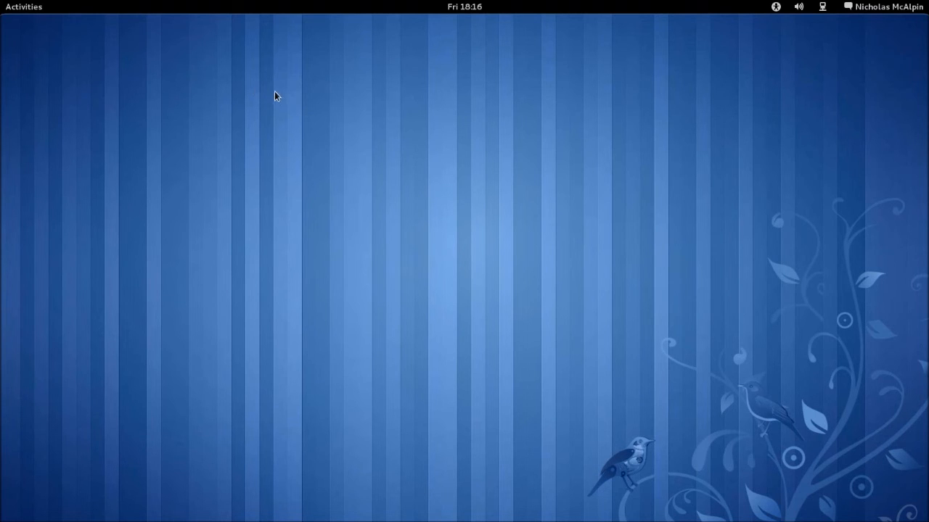
pyautogui.moveTo(330, 125)
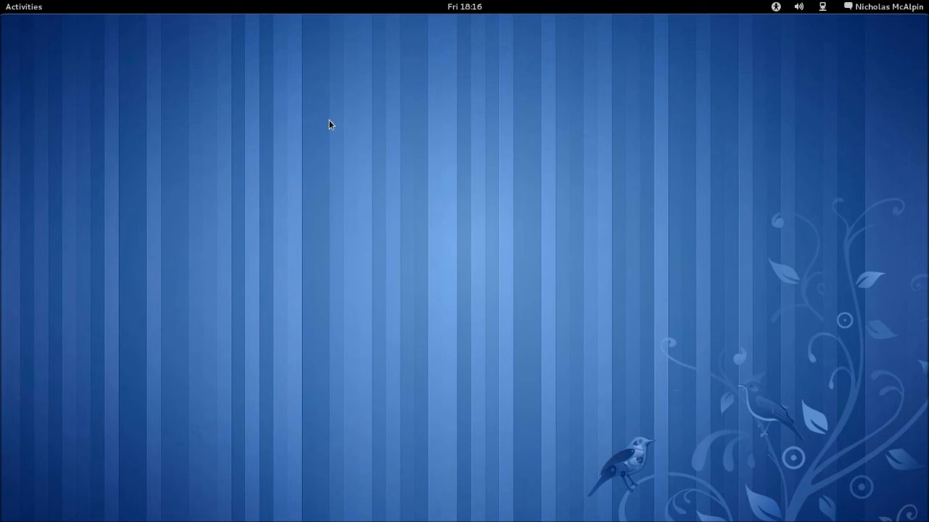
pyautogui.moveTo(357, 118)
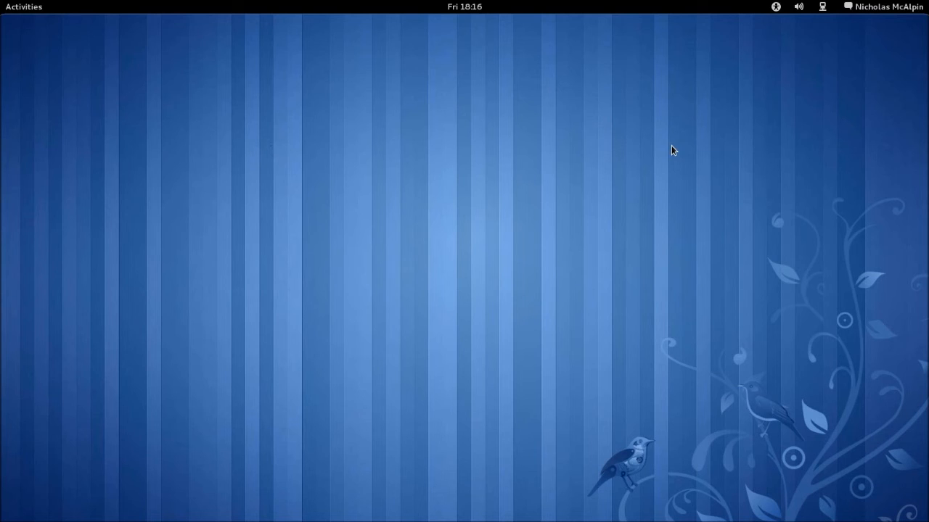
pyautogui.moveTo(687, 221)
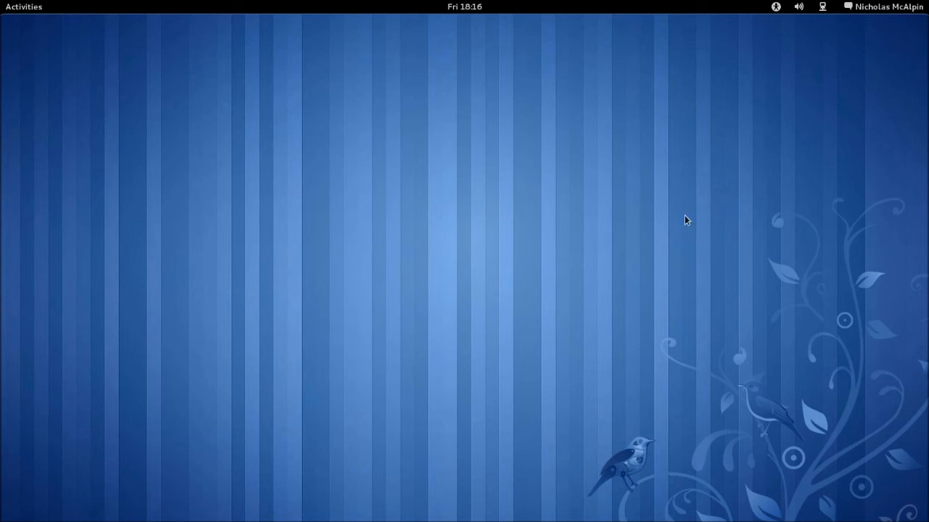
pyautogui.moveTo(688, 238)
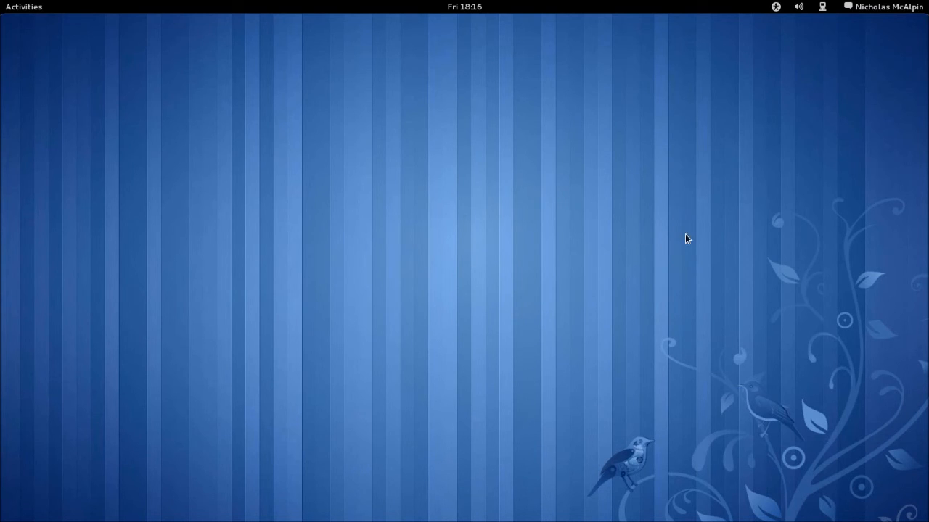
pyautogui.moveTo(740, 248)
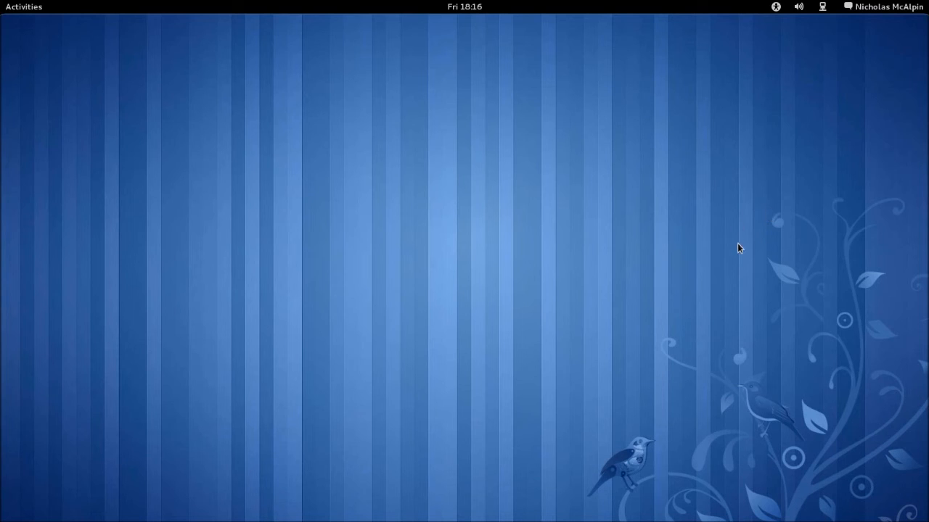
pyautogui.moveTo(688, 247)
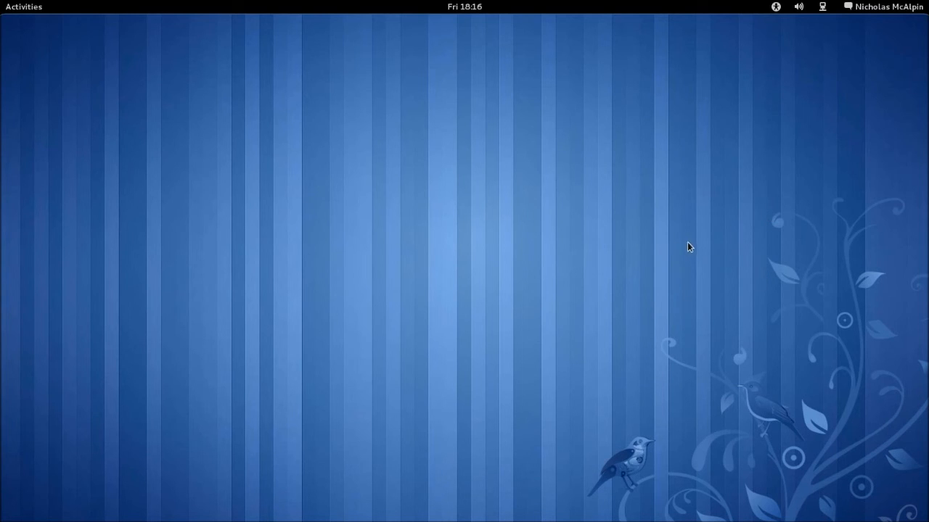
pyautogui.moveTo(682, 272)
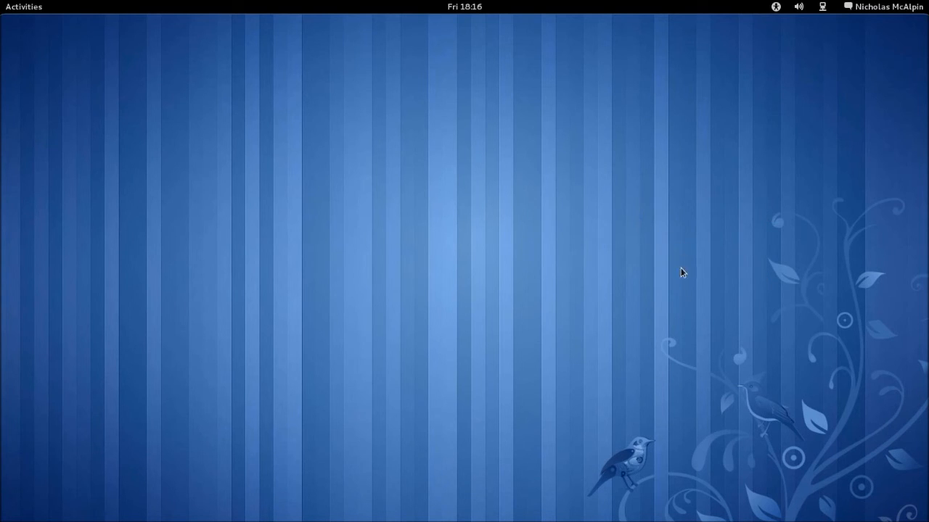
pyautogui.moveTo(644, 260)
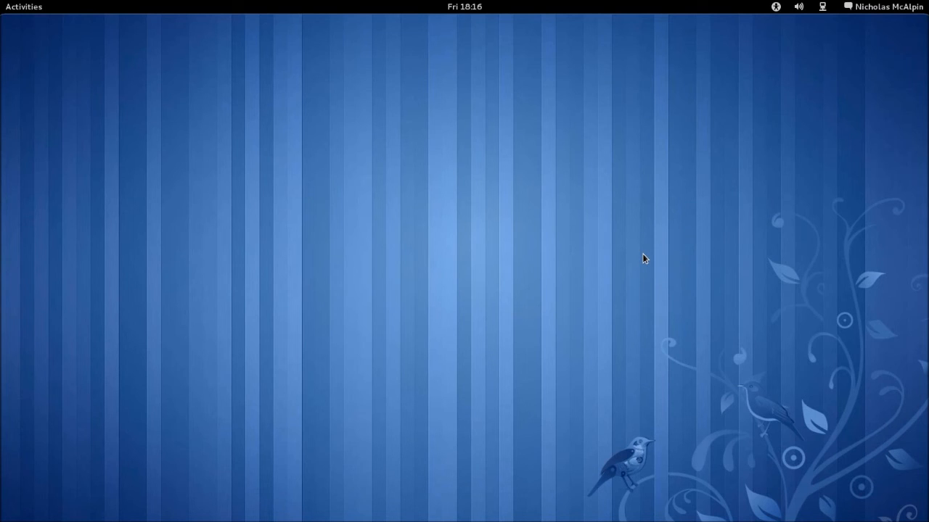
pyautogui.moveTo(635, 260)
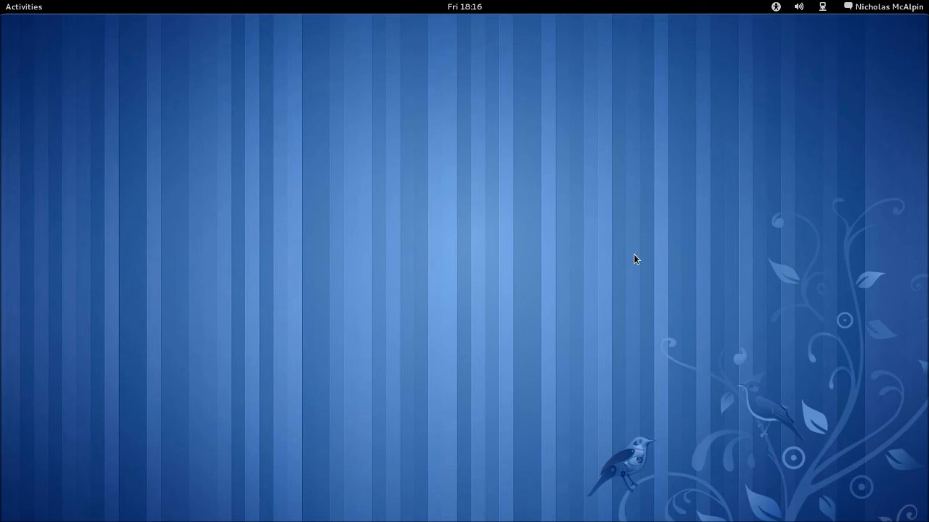
pyautogui.moveTo(627, 255)
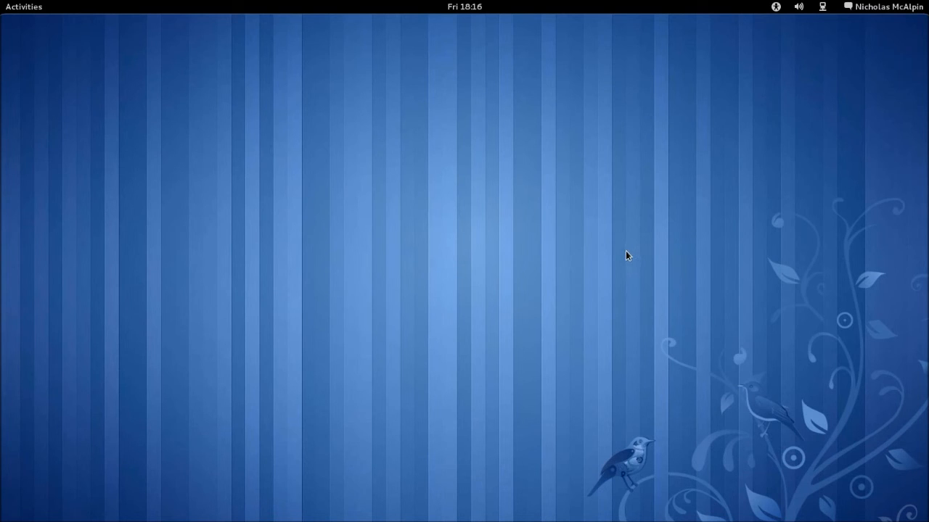
pyautogui.moveTo(629, 261)
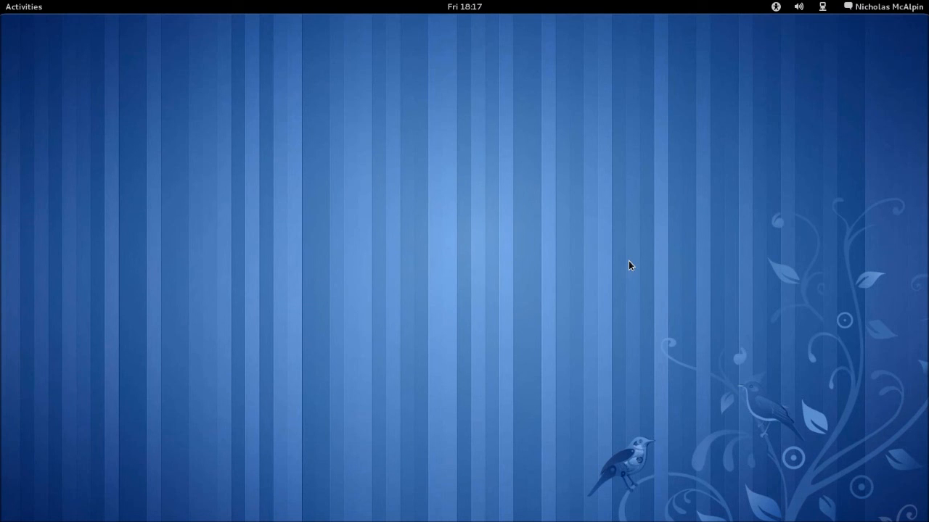
pyautogui.moveTo(194, 201)
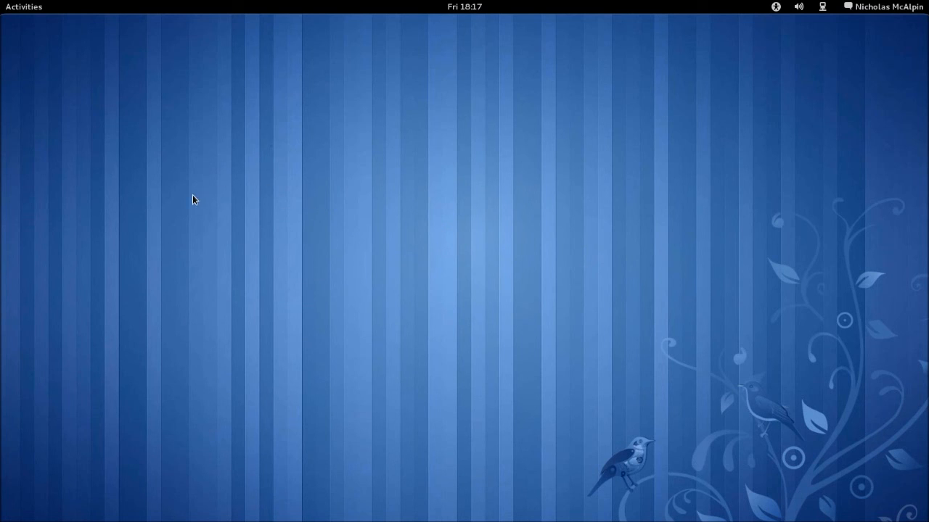
pyautogui.moveTo(87, 172)
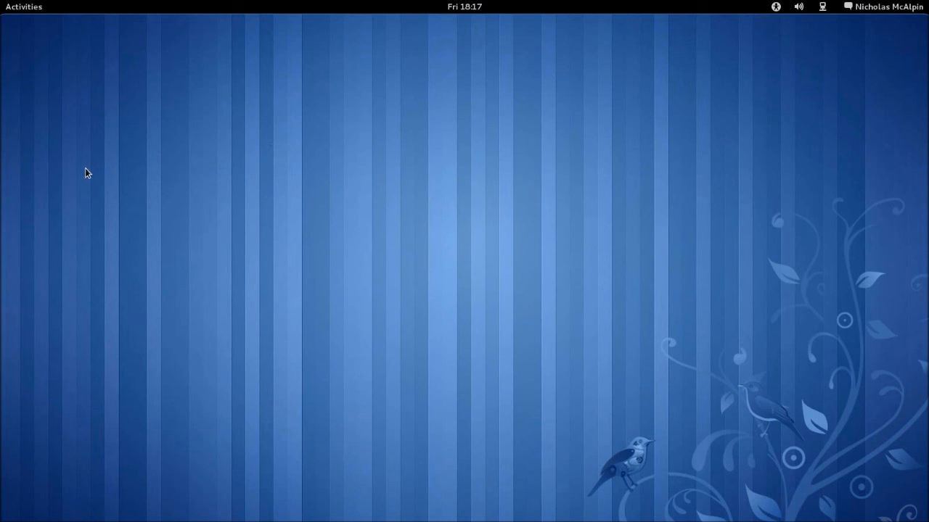
pyautogui.moveTo(87, 162)
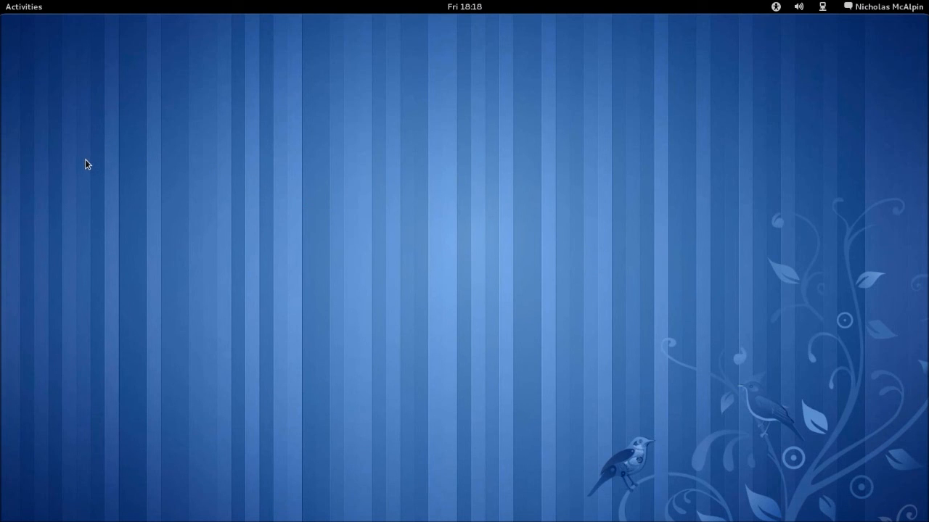
pyautogui.click(23, 6)
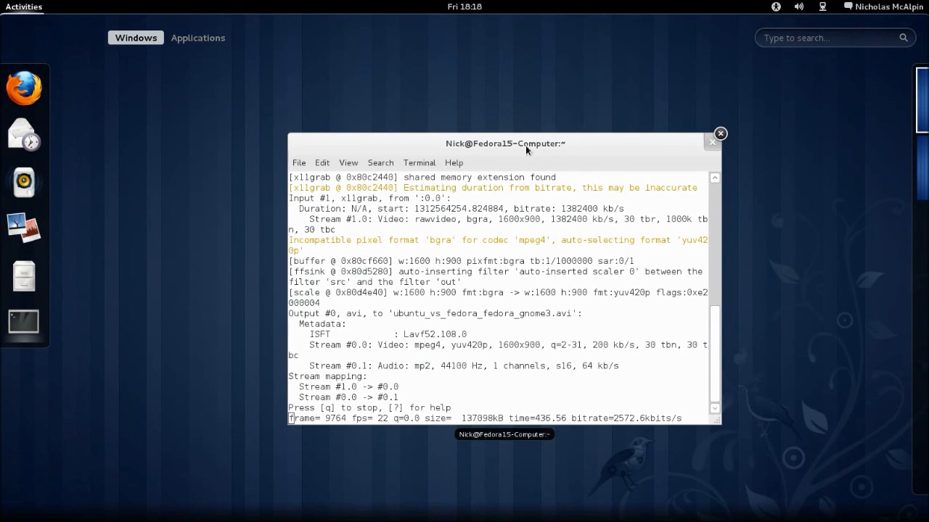
# Step: Close the terminal window from the Activities overview, leaving no windows open
pyautogui.click(719, 134)
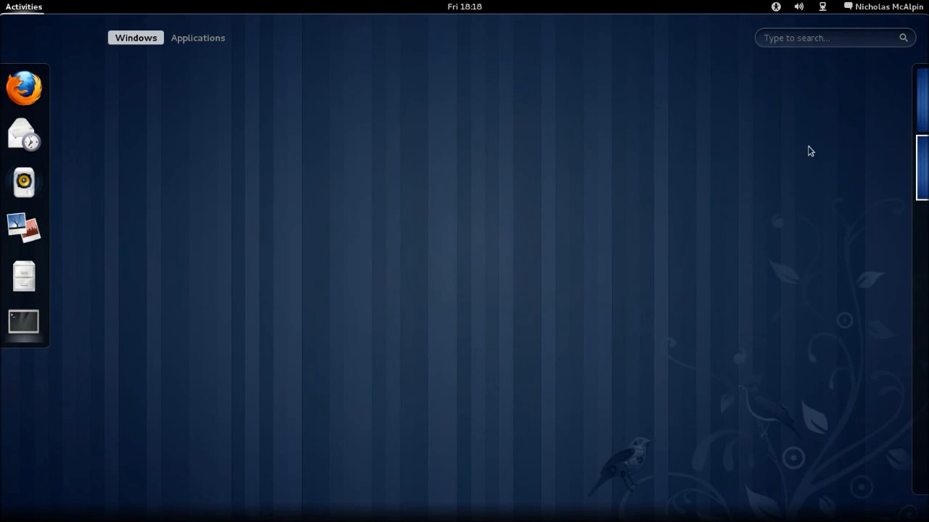